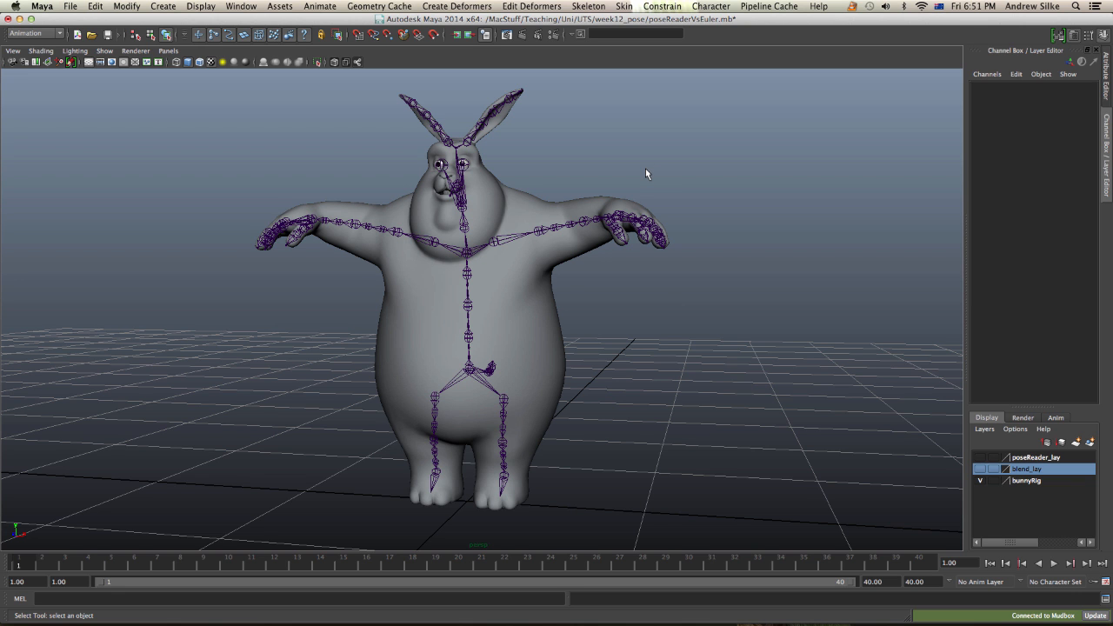
Step: Scrub to the lowered-arm frame and inspect the shoulder joint's flipped rotation values
{"action": "left_click_drag", "start_coordinate": [646, 173], "coordinate": [661, 172]}
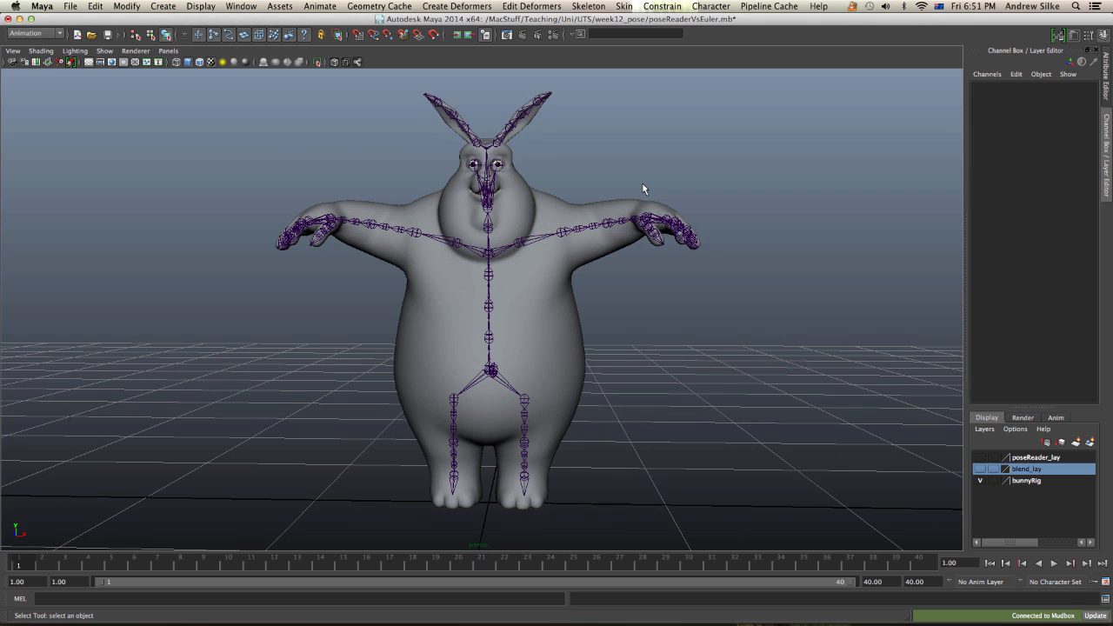
{"action": "mouse_move", "coordinate": [543, 283]}
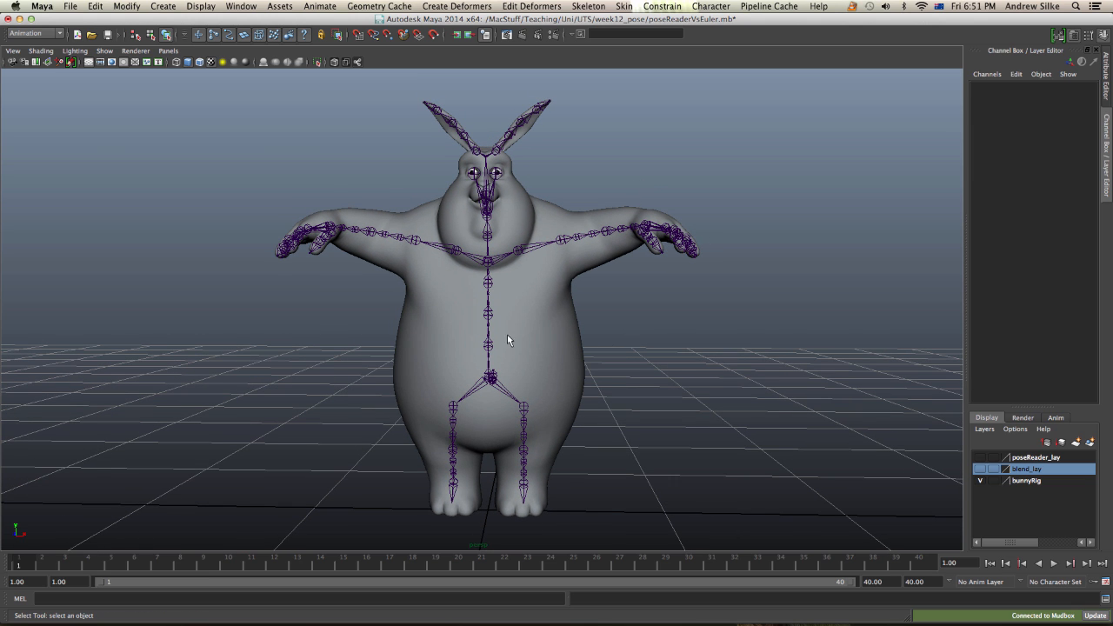
{"action": "left_click_drag", "start_coordinate": [509, 339], "coordinate": [633, 280]}
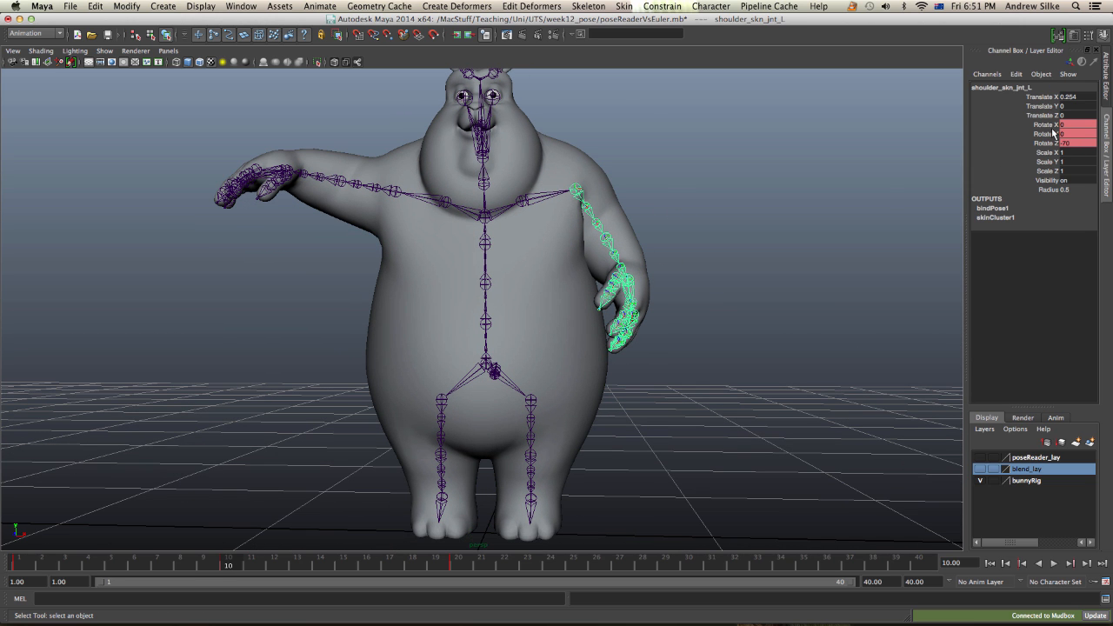
{"action": "left_click", "coordinate": [389, 564]}
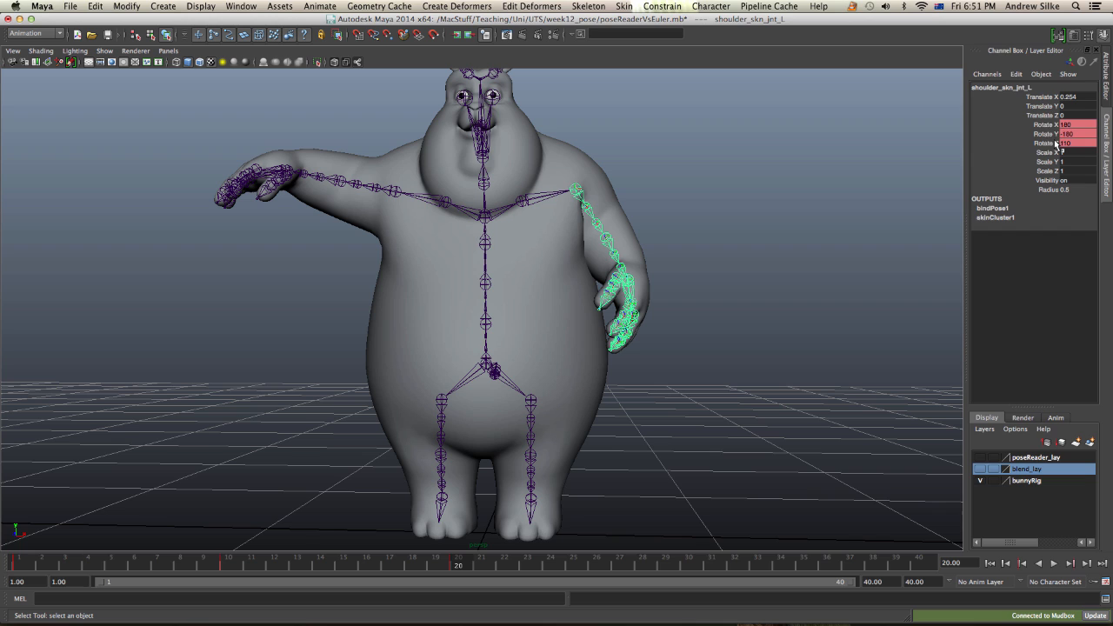
{"action": "left_click", "coordinate": [229, 563]}
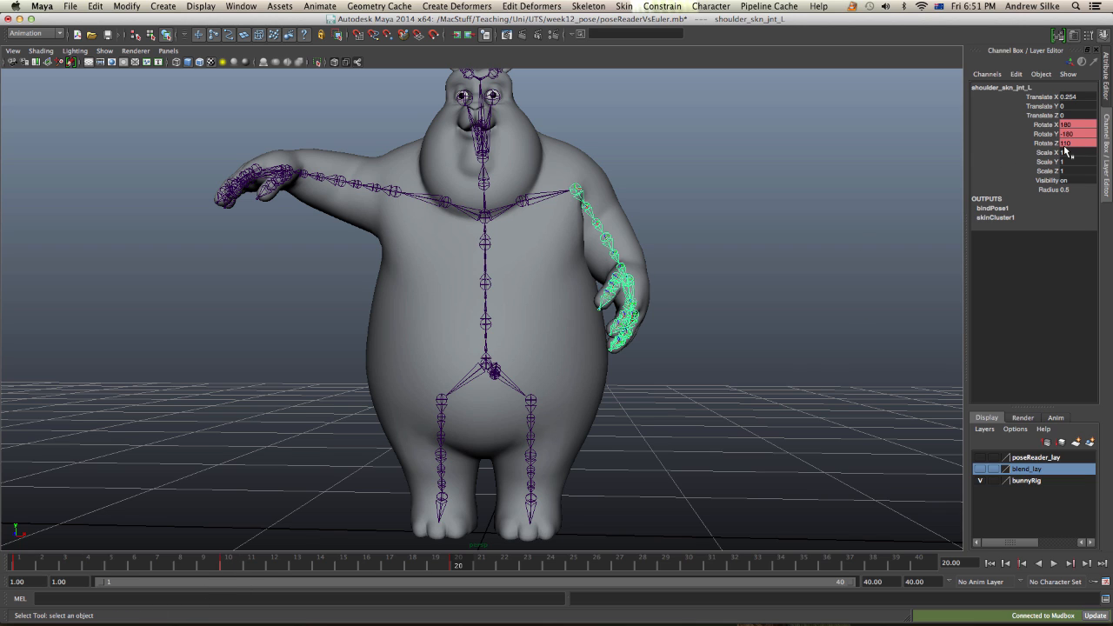
{"action": "left_click", "coordinate": [230, 563]}
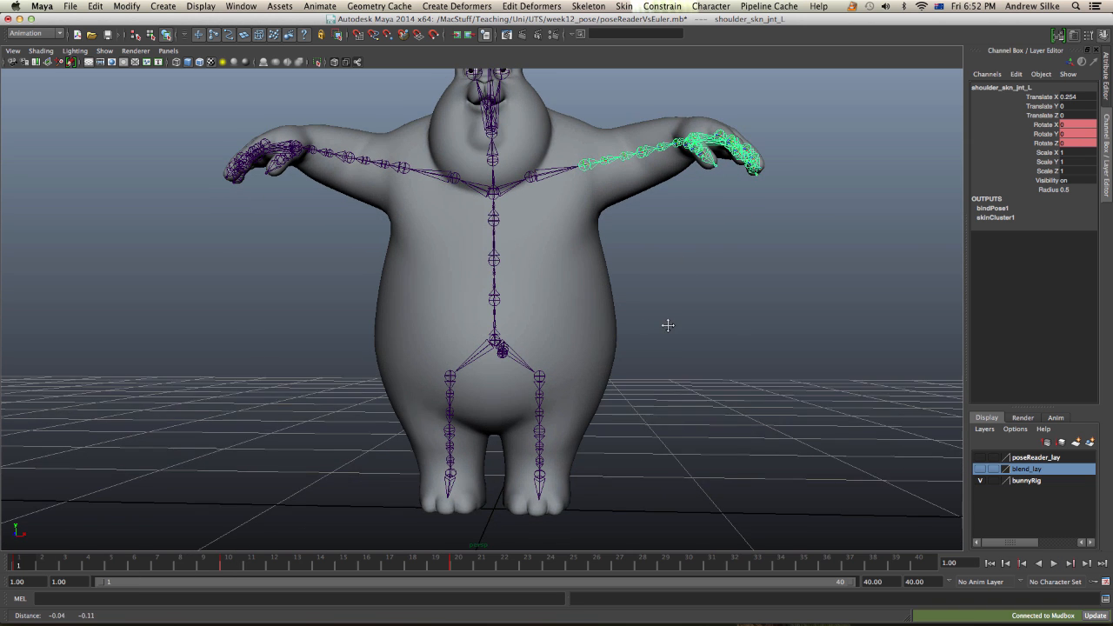
Step: Move pose_loc up and out onto target_loc so the pose reader Output reaches 1
{"action": "left_click_drag", "start_coordinate": [668, 326], "coordinate": [633, 326]}
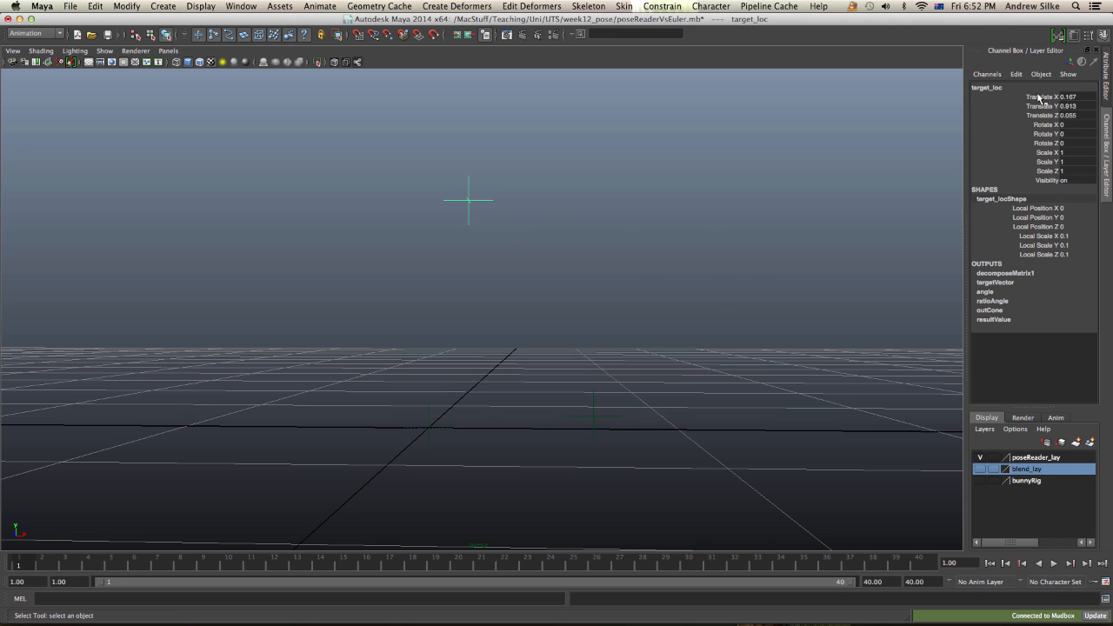
{"action": "left_click", "coordinate": [594, 416]}
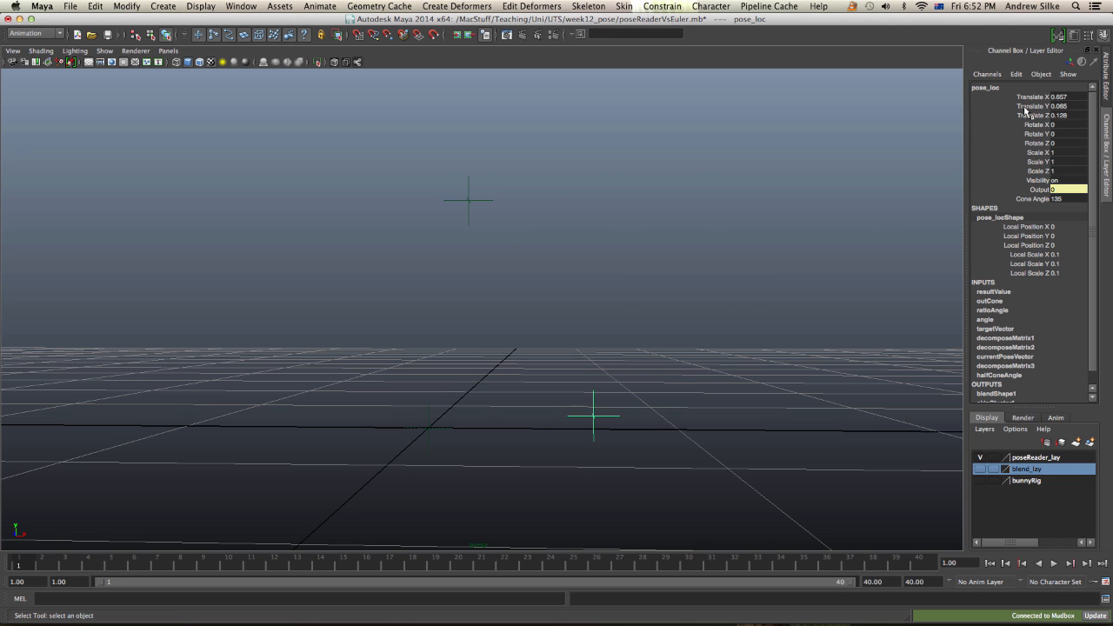
{"action": "left_click_drag", "start_coordinate": [556, 252], "coordinate": [555, 246]}
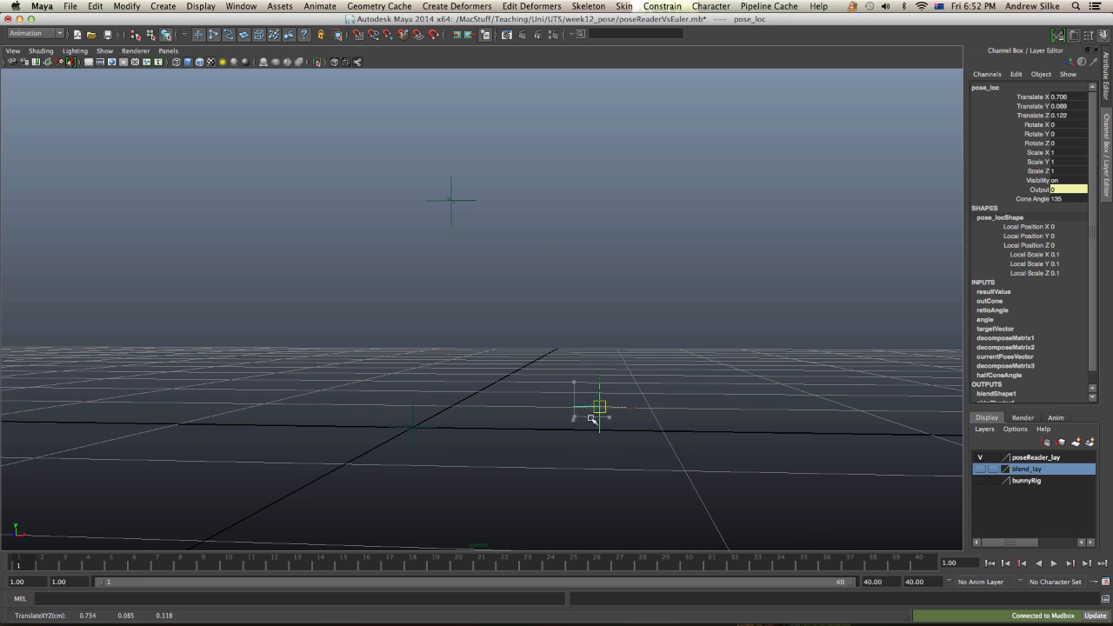
{"action": "left_click_drag", "start_coordinate": [600, 407], "coordinate": [609, 365]}
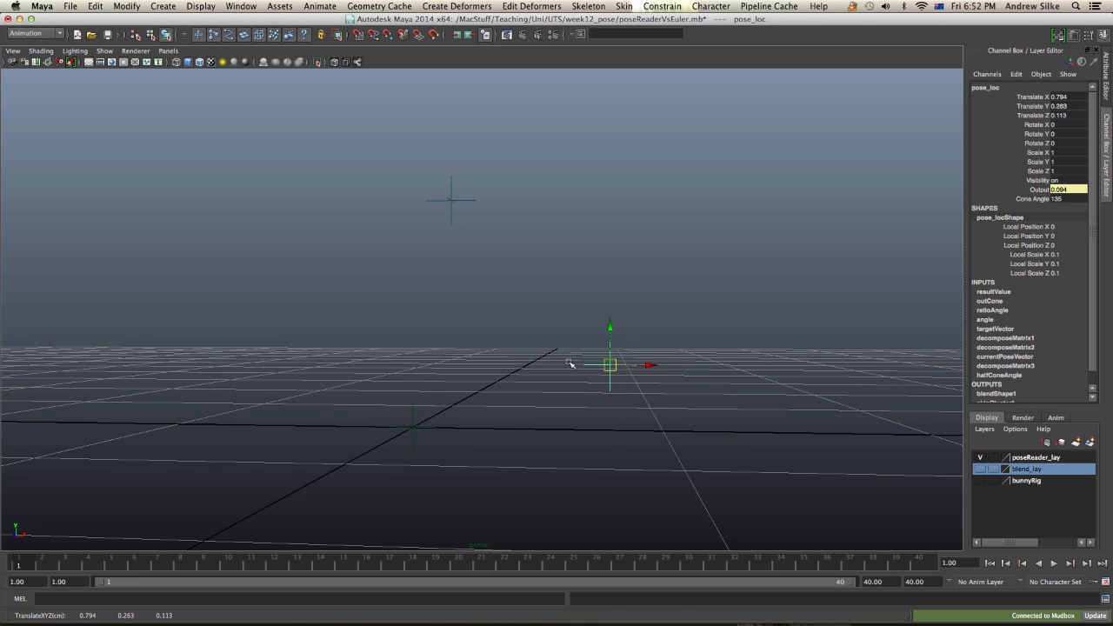
{"action": "mouse_move", "coordinate": [635, 352]}
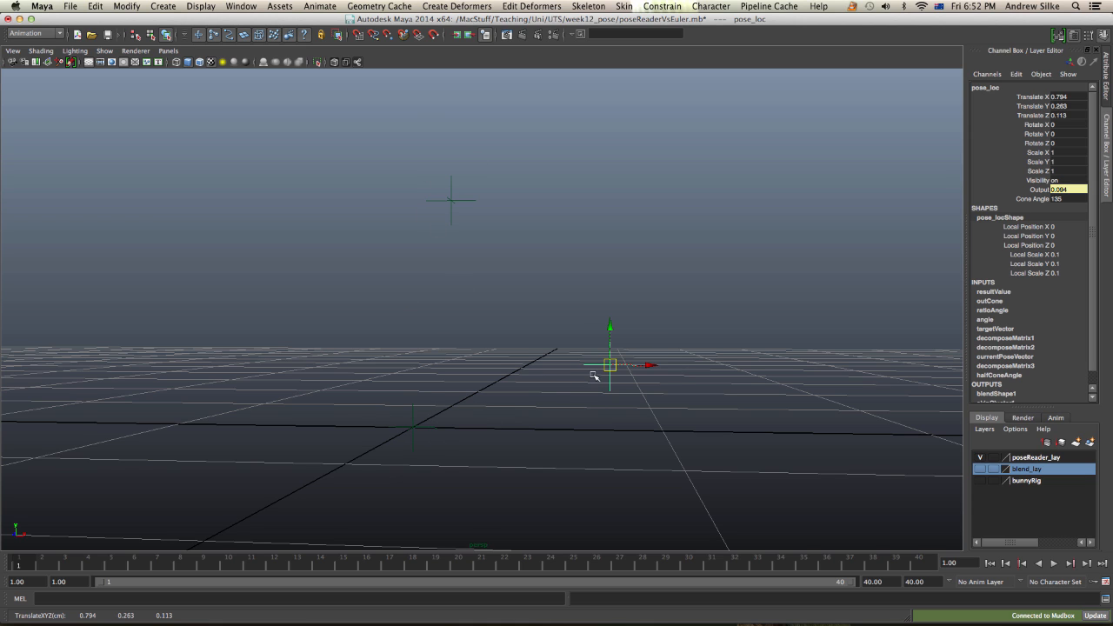
{"action": "left_click_drag", "start_coordinate": [608, 365], "coordinate": [635, 355]}
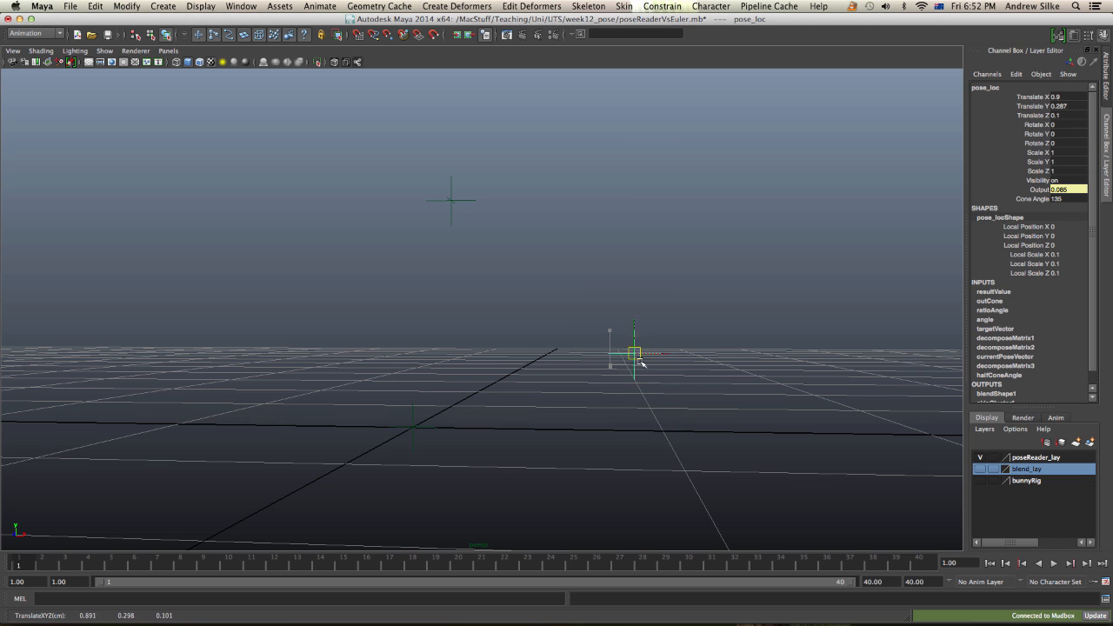
{"action": "left_click_drag", "start_coordinate": [635, 352], "coordinate": [452, 202]}
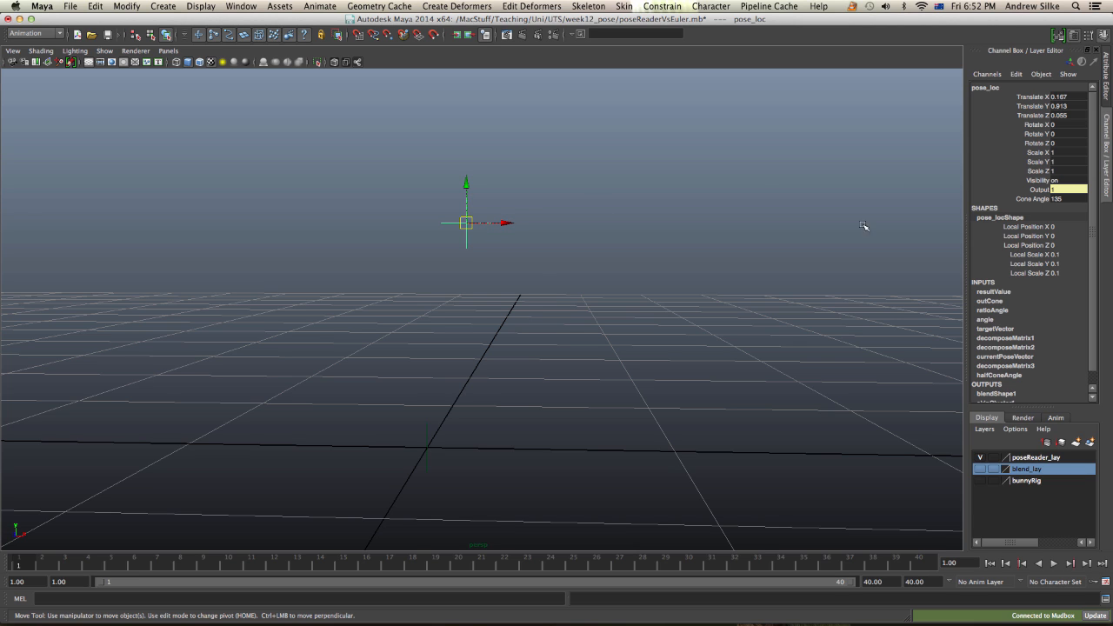
{"action": "left_click_drag", "start_coordinate": [466, 223], "coordinate": [643, 448]}
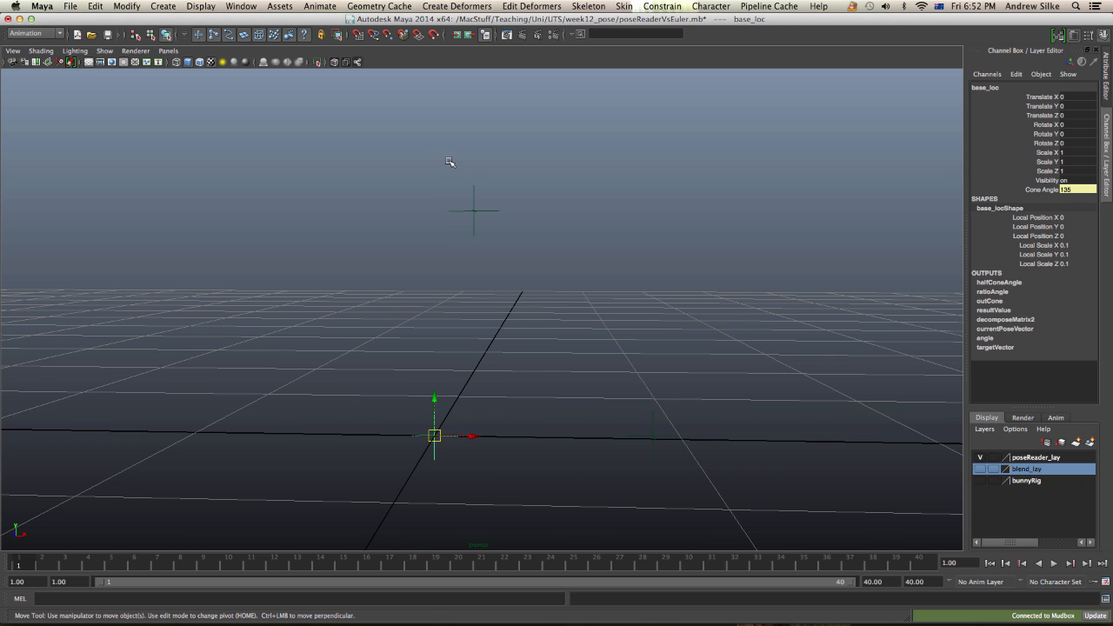
{"action": "left_click", "coordinate": [468, 199]}
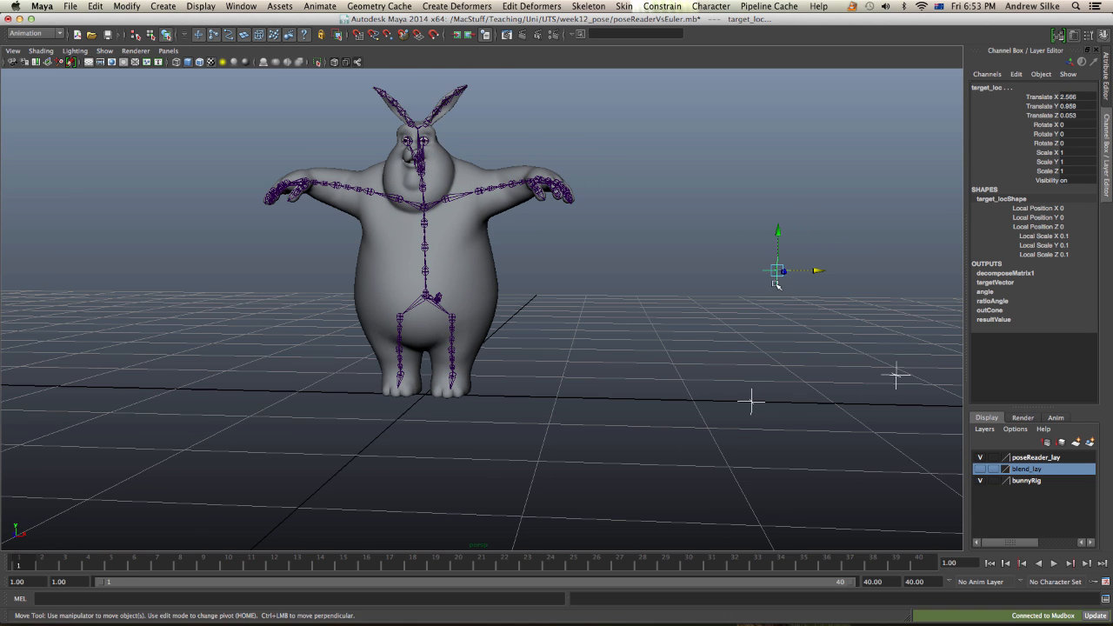
Step: Reposition target_loc beside the bunny and select base_loc and pose_loc, output near 0.75
{"action": "left_click_drag", "start_coordinate": [778, 270], "coordinate": [652, 206]}
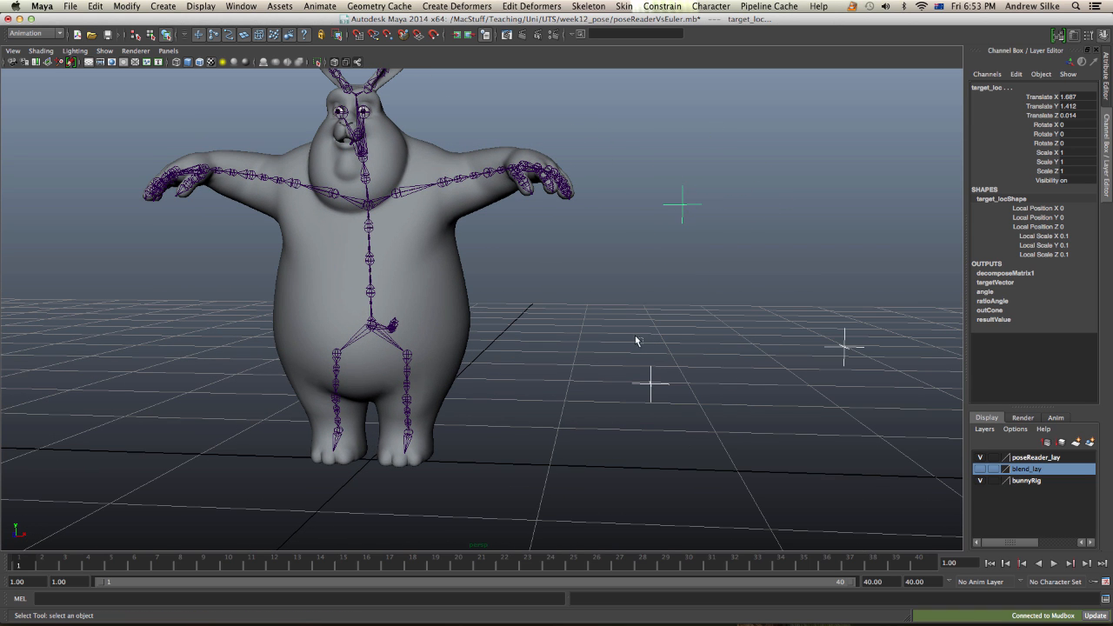
{"action": "left_click", "coordinate": [443, 183]}
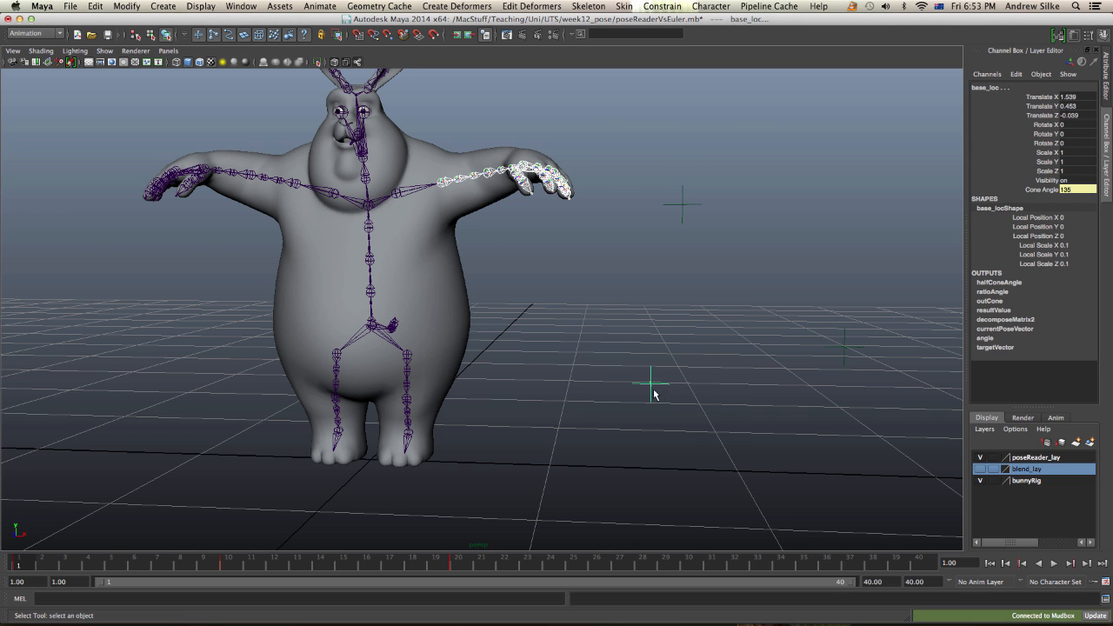
{"action": "left_click", "coordinate": [443, 181]}
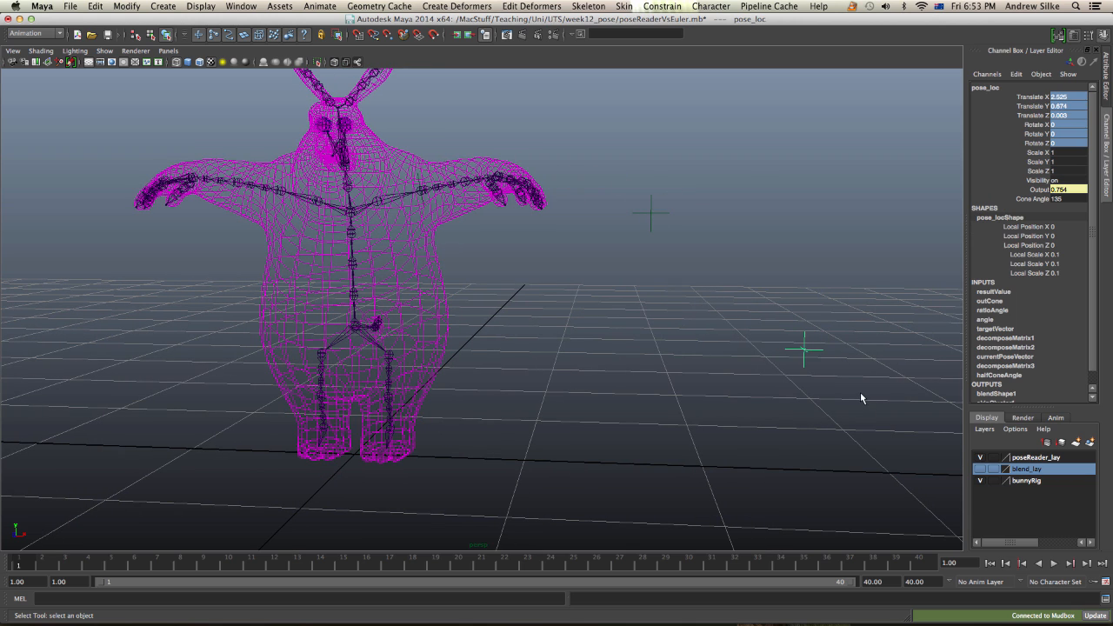
{"action": "mouse_move", "coordinate": [545, 157]}
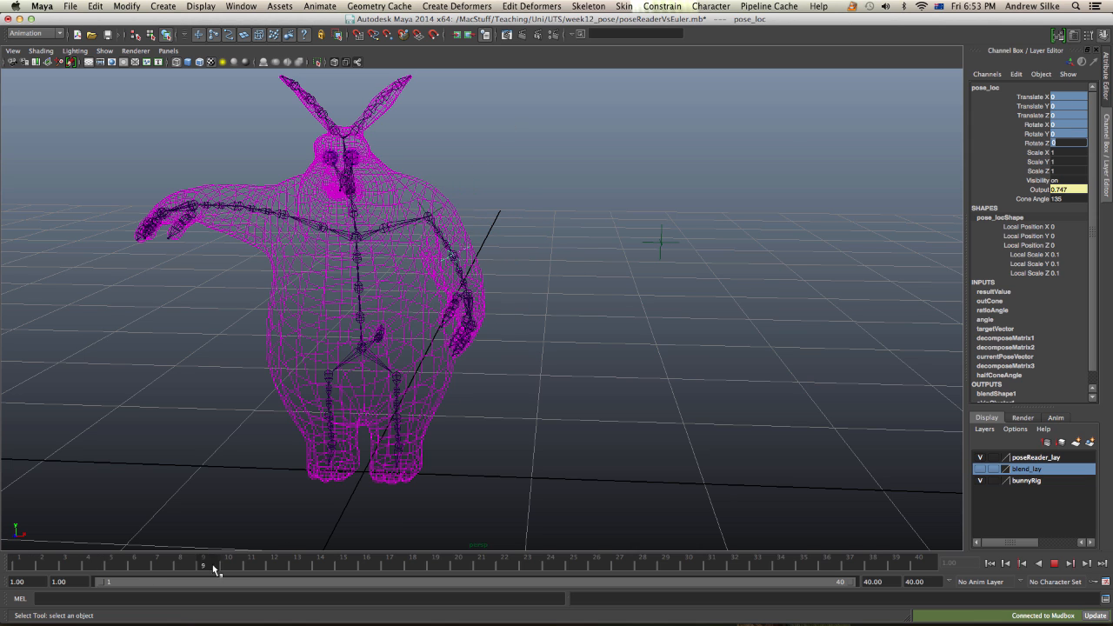
Step: Delete the blendShape1 node from BigBuckBody via the Channel Box Edit menu
{"action": "left_click", "coordinate": [228, 565]}
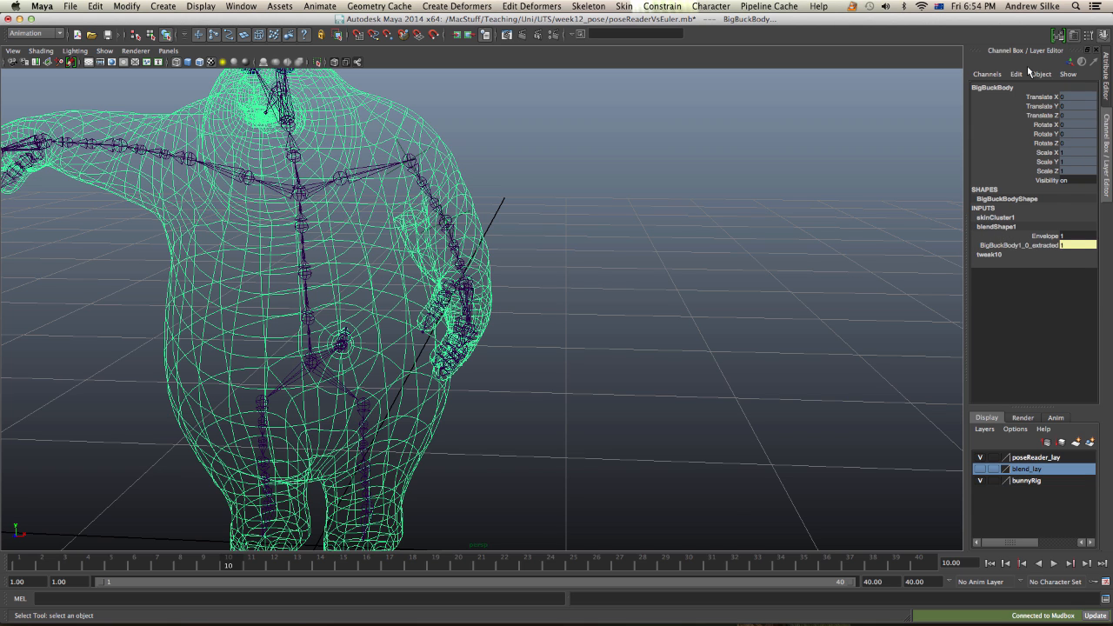
{"action": "left_click", "coordinate": [1015, 74]}
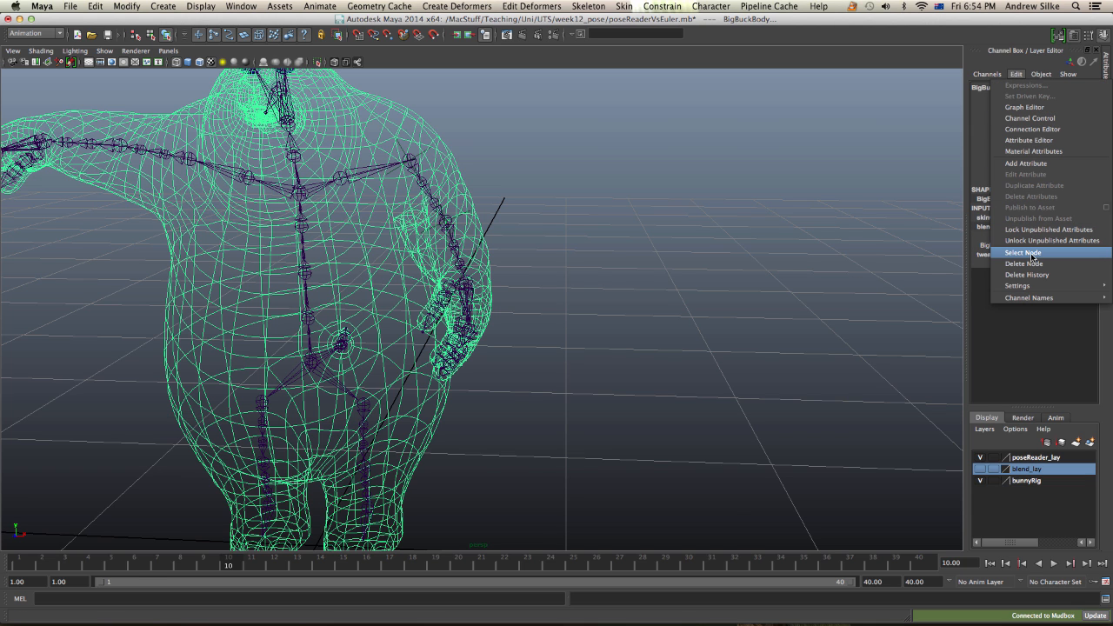
{"action": "left_click", "coordinate": [1023, 252]}
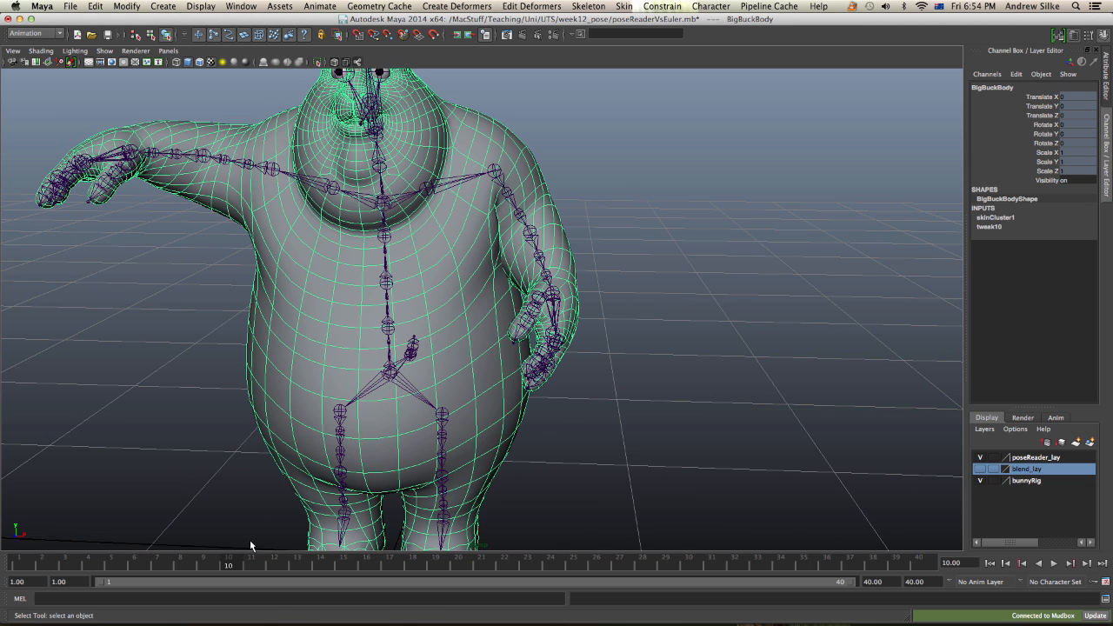
{"action": "mouse_move", "coordinate": [230, 565]}
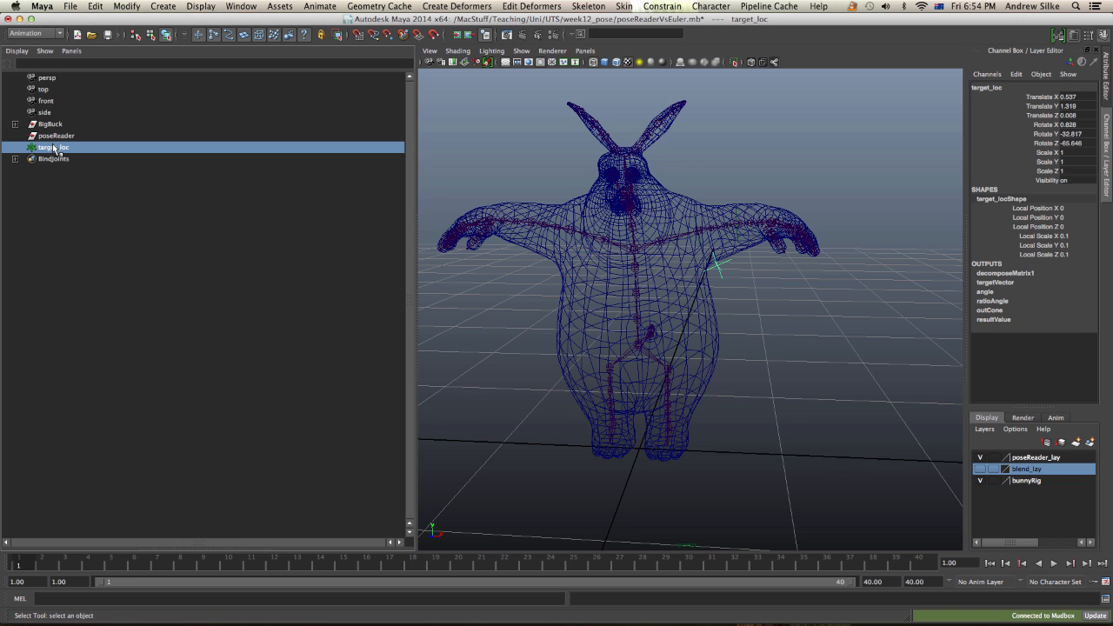
Step: Reveal the arm joints in the Outliner and select base_loc then pose_loc
{"action": "left_click", "coordinate": [56, 135]}
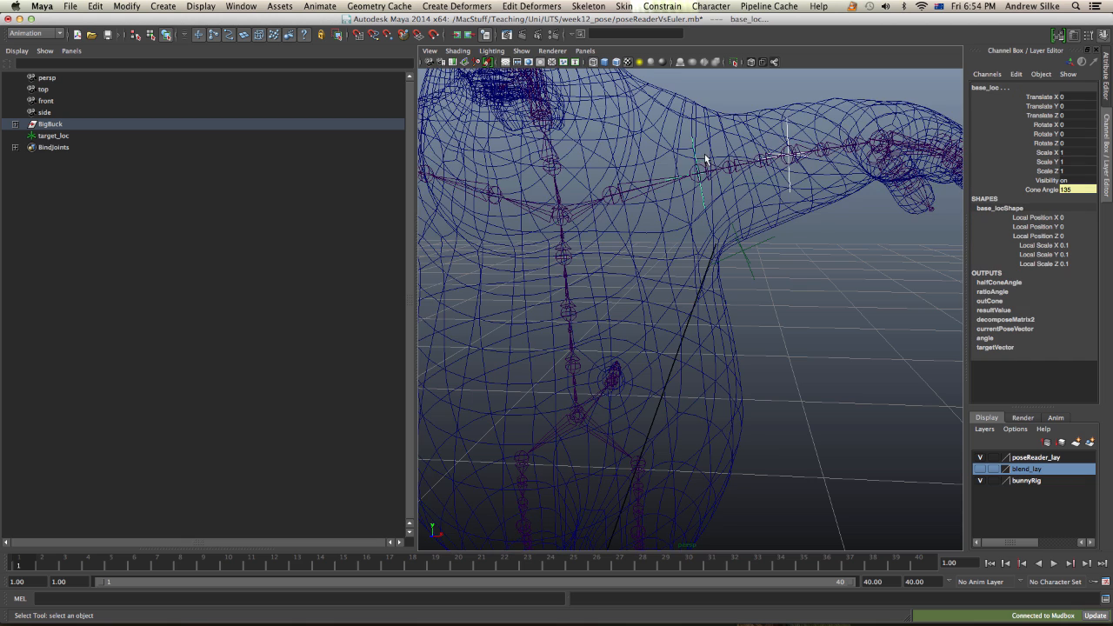
{"action": "left_click", "coordinate": [24, 124]}
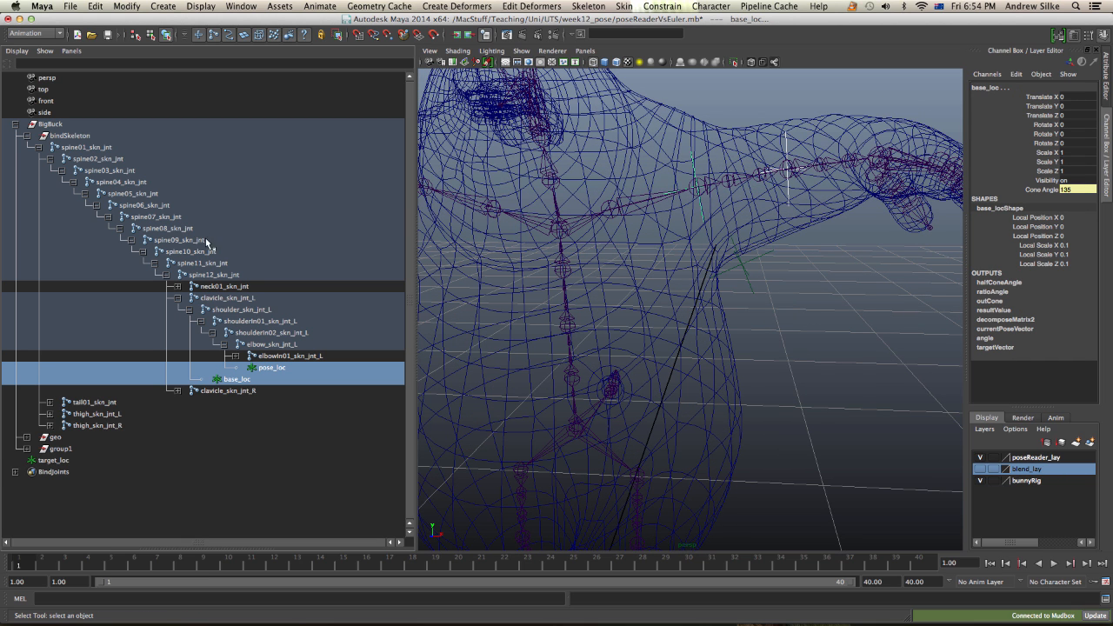
{"action": "mouse_move", "coordinate": [304, 337]}
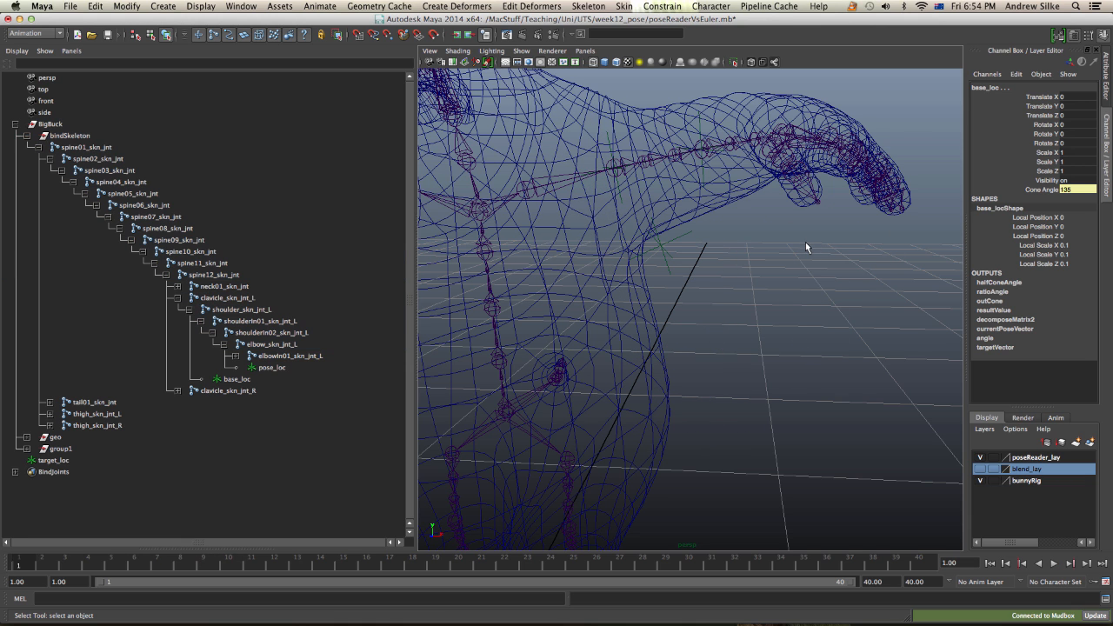
{"action": "left_click", "coordinate": [272, 367]}
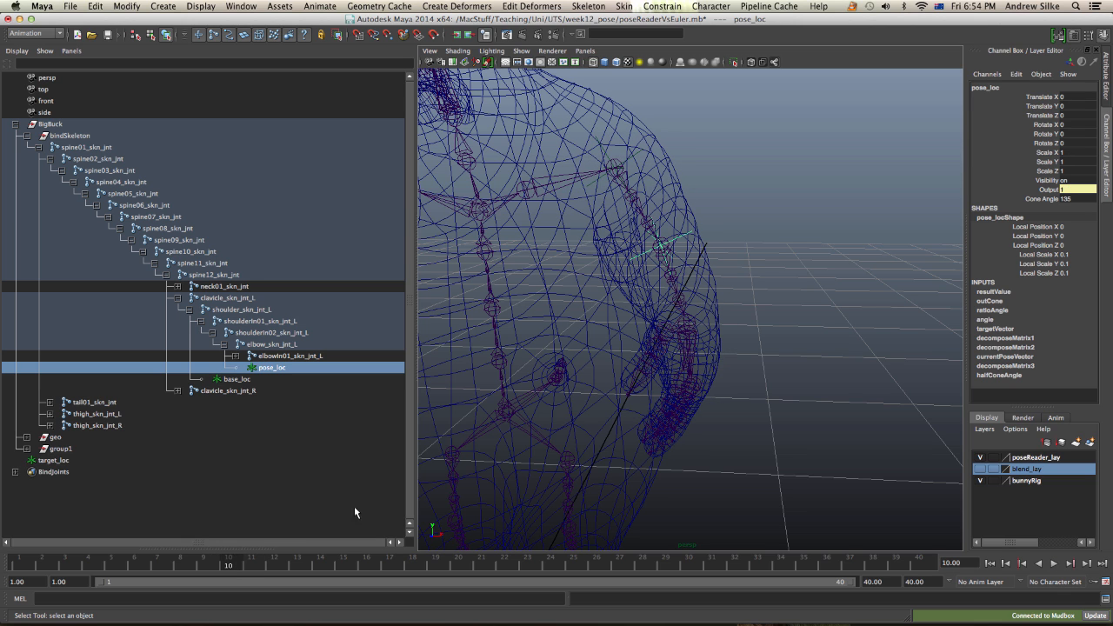
{"action": "mouse_move", "coordinate": [654, 342]}
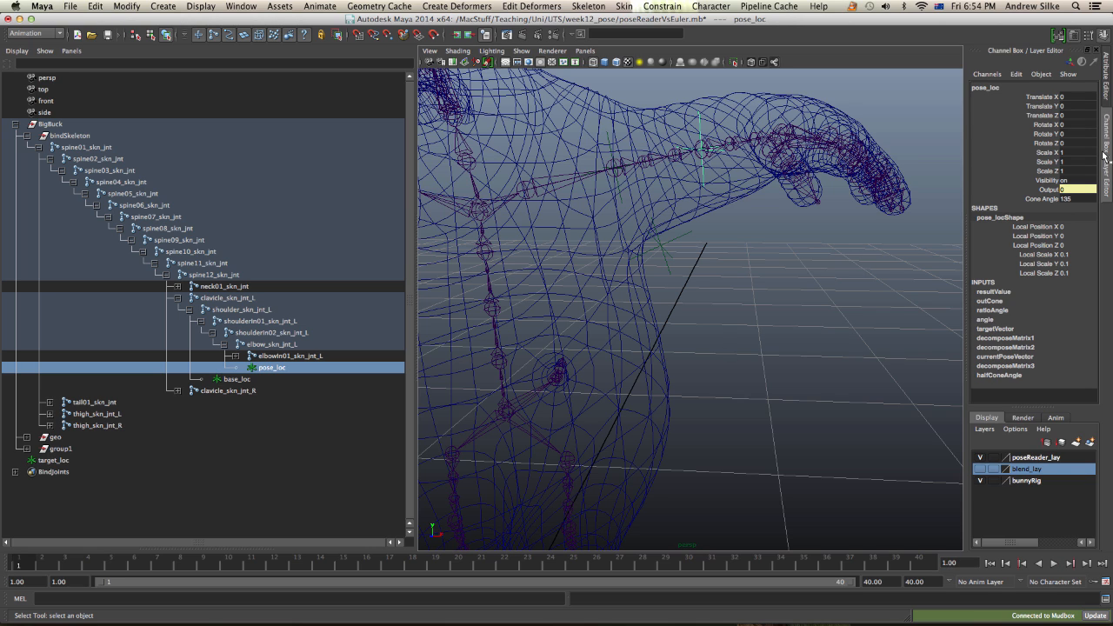
Step: Keep the pose reader's Cone Angle at 135, read Output at frame 5, return to frame 1
{"action": "left_click", "coordinate": [1078, 198]}
{"action": "type", "text": "90"}
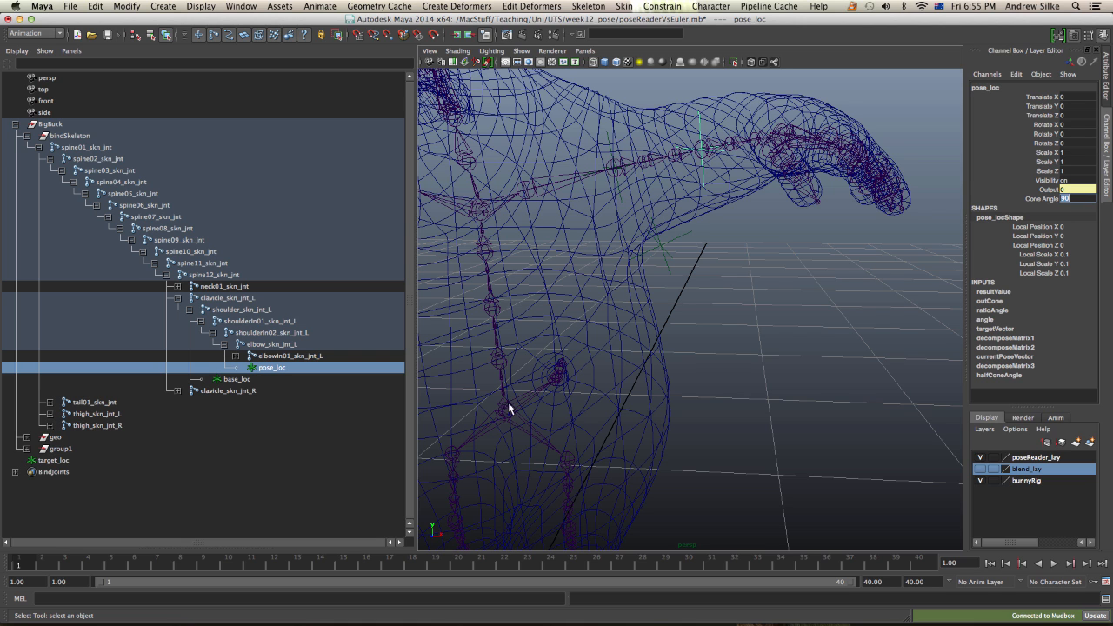
{"action": "left_click", "coordinate": [88, 563]}
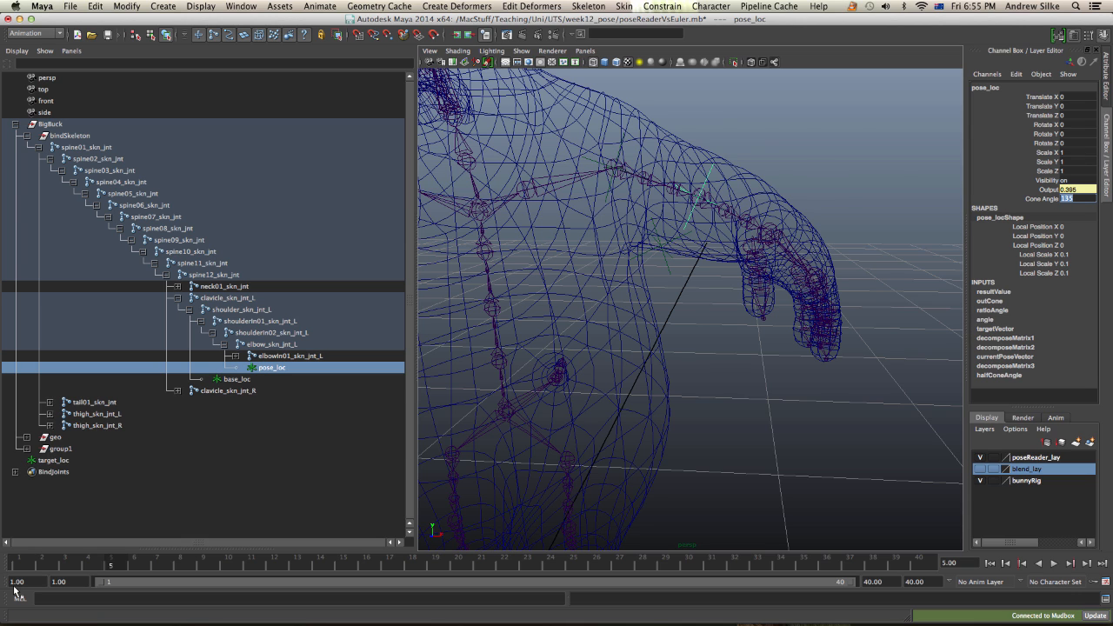
{"action": "left_click", "coordinate": [68, 563]}
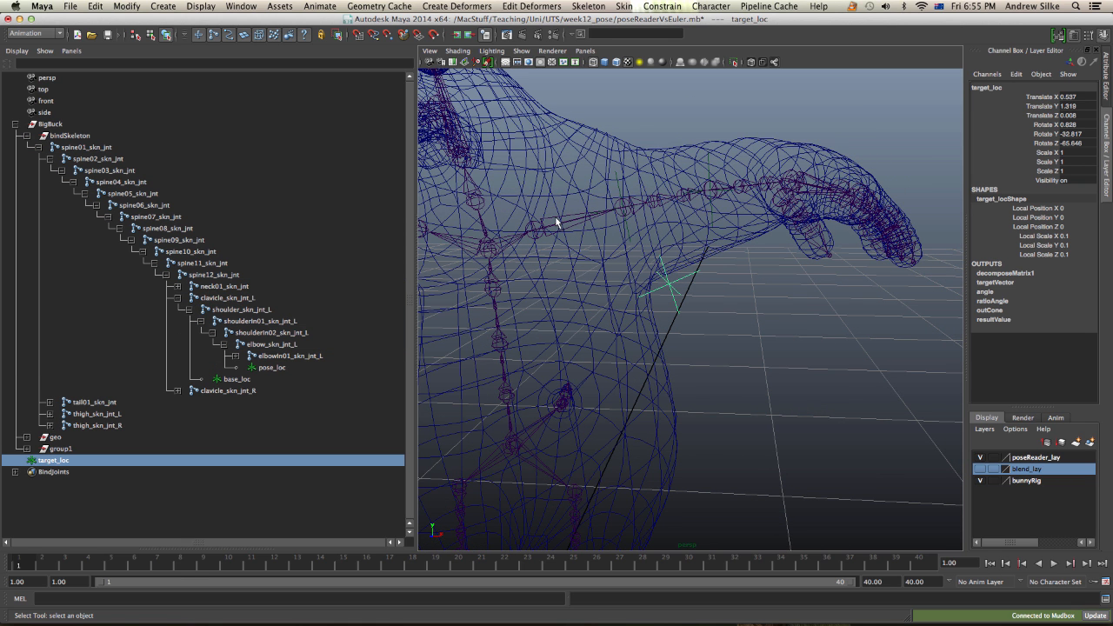
Step: Parent target_loc under clavicle_skn_jnt_L and rotate the left shoulder down in Z to test
{"action": "left_click", "coordinate": [227, 297]}
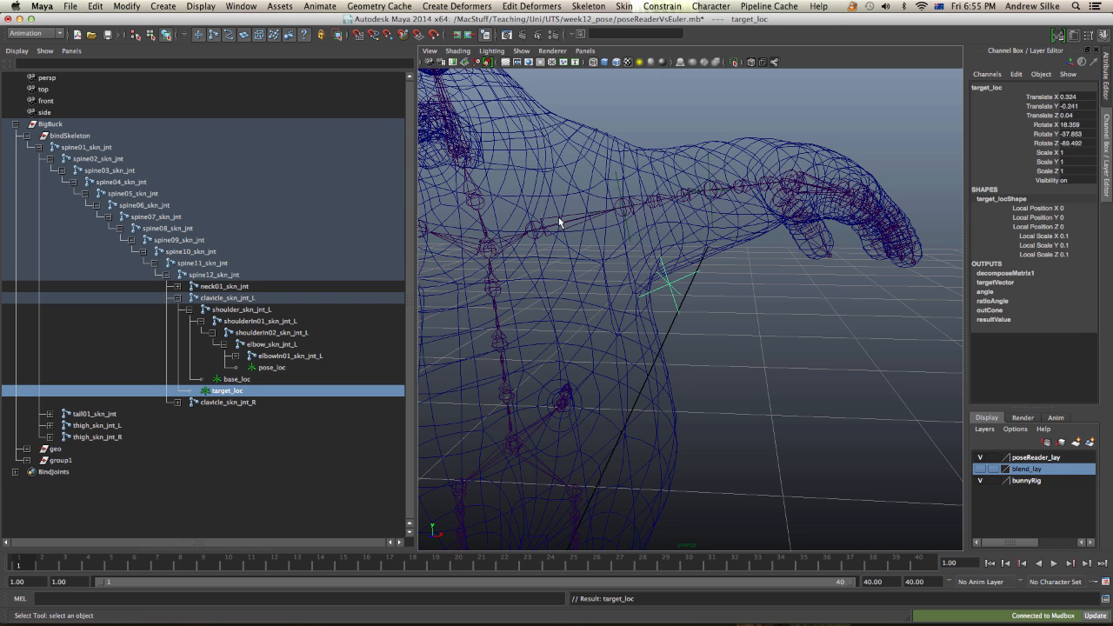
{"action": "left_click", "coordinate": [227, 297]}
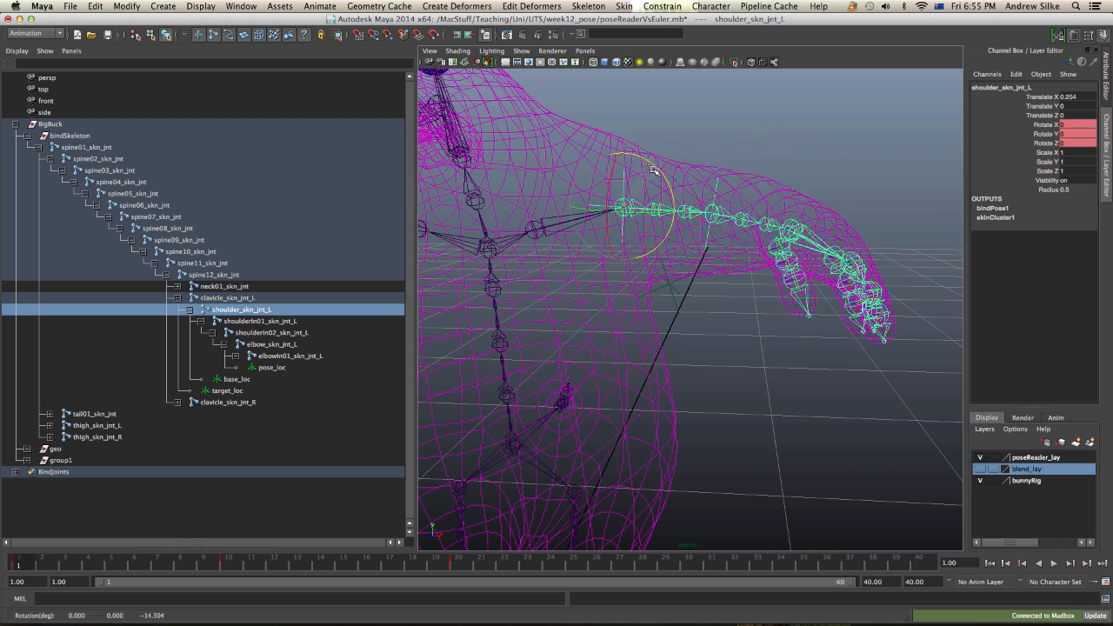
{"action": "left_click_drag", "start_coordinate": [652, 170], "coordinate": [669, 286]}
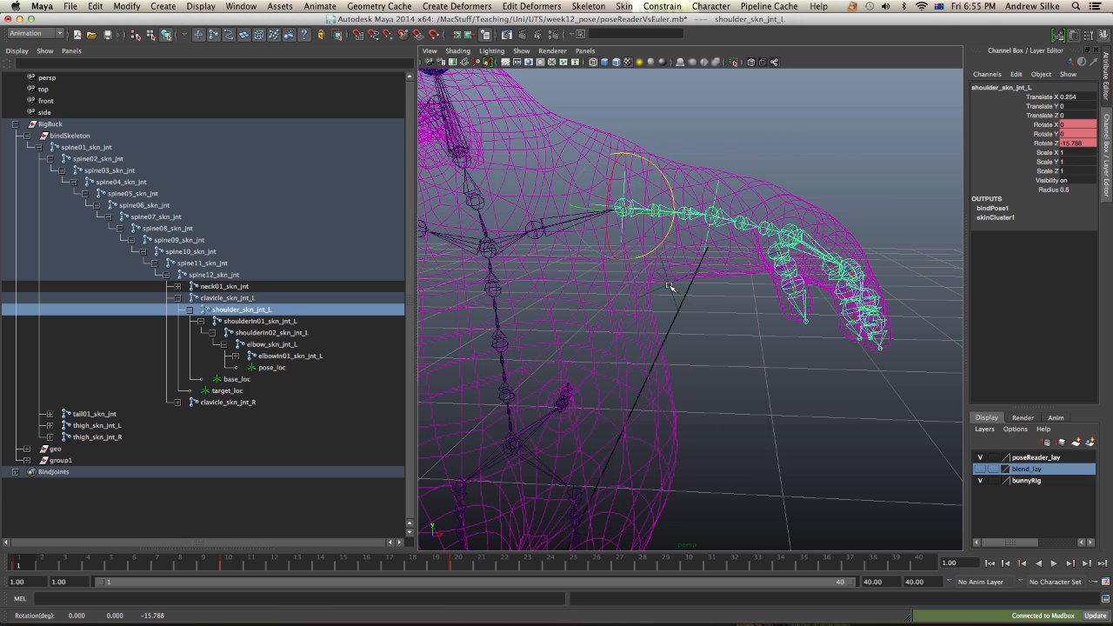
{"action": "left_click", "coordinate": [227, 391]}
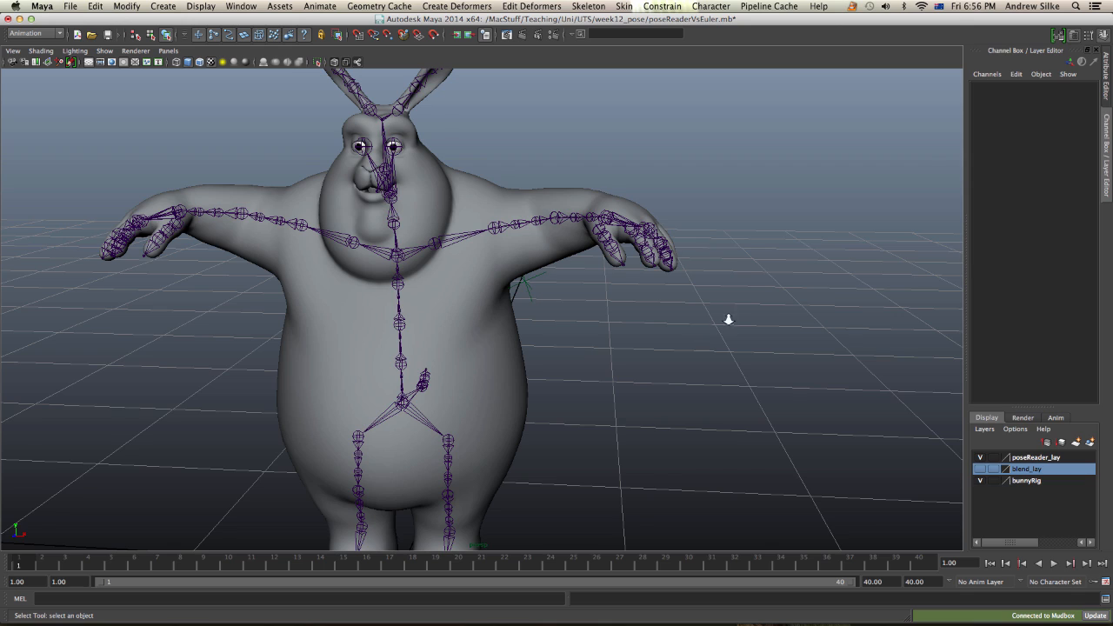
Step: Create a blend shape on the body from the extracted copy and expand blendShape1's weight channel
{"action": "left_click", "coordinate": [980, 469]}
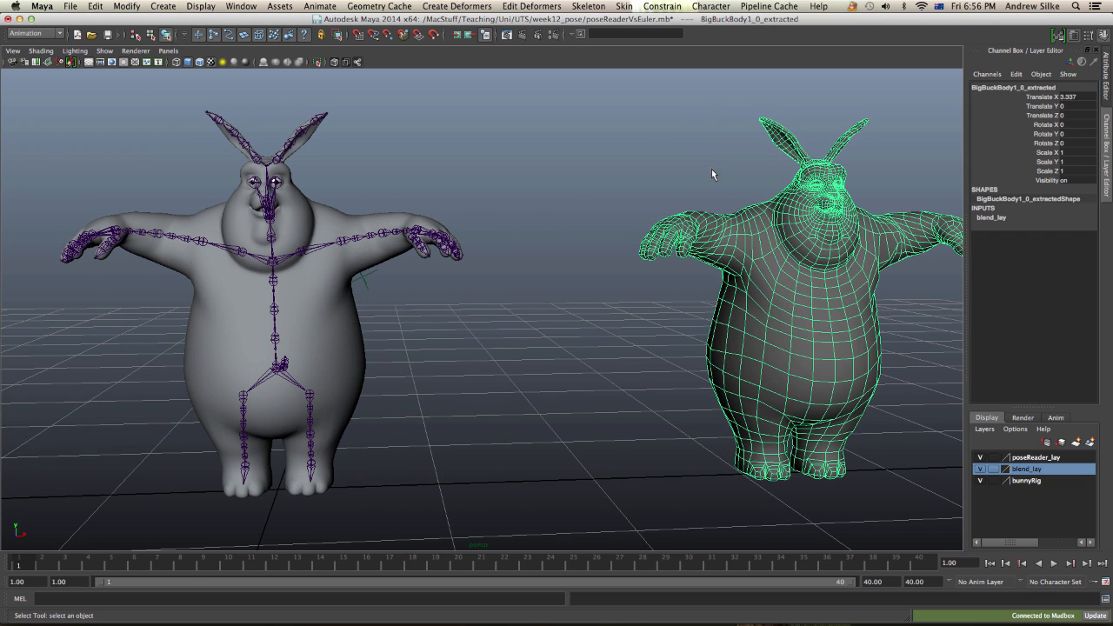
{"action": "mouse_move", "coordinate": [347, 227]}
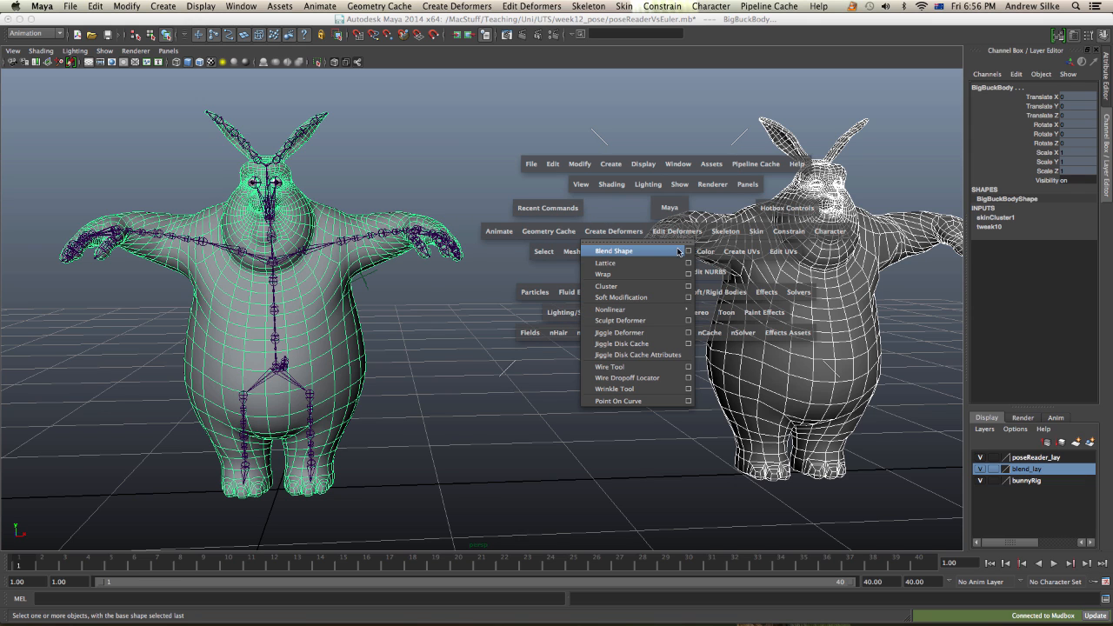
{"action": "left_click", "coordinate": [687, 250]}
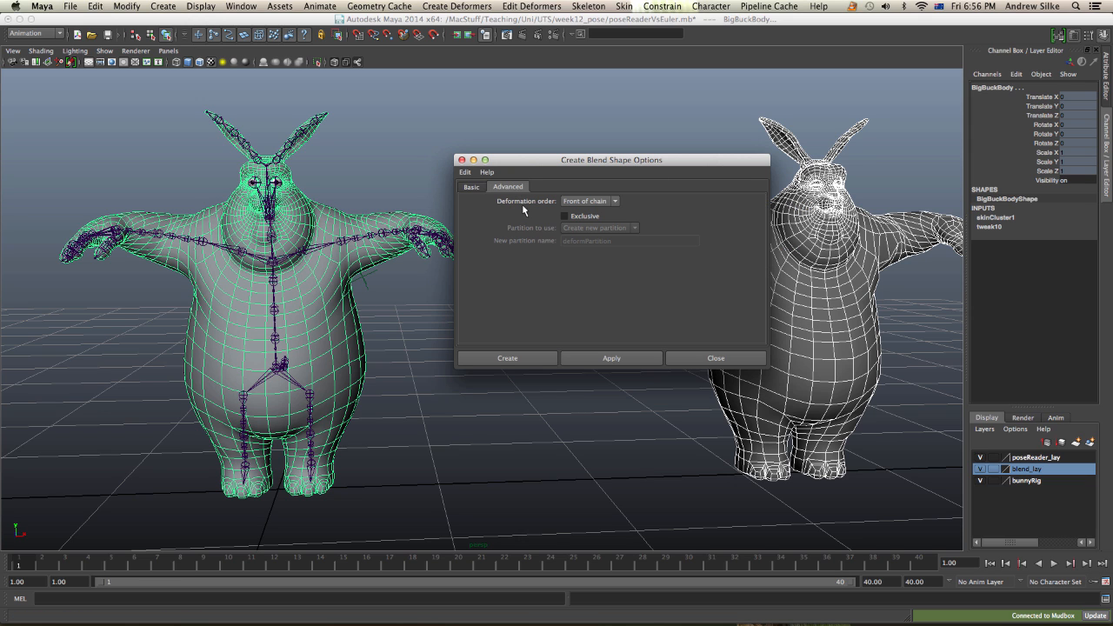
{"action": "left_click", "coordinate": [506, 357]}
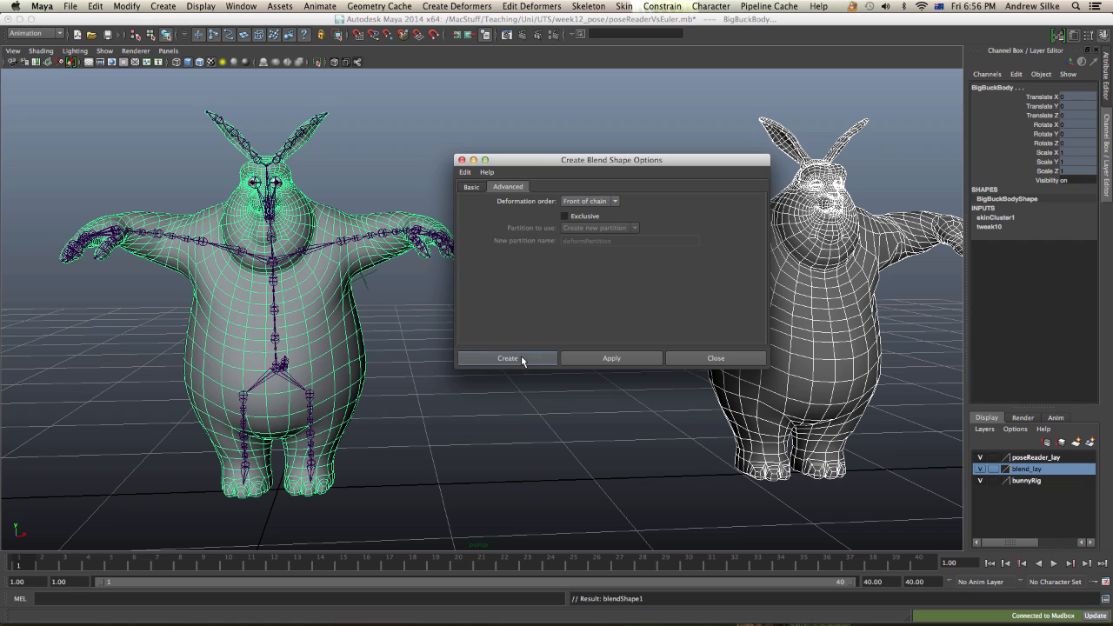
{"action": "left_click", "coordinate": [507, 357]}
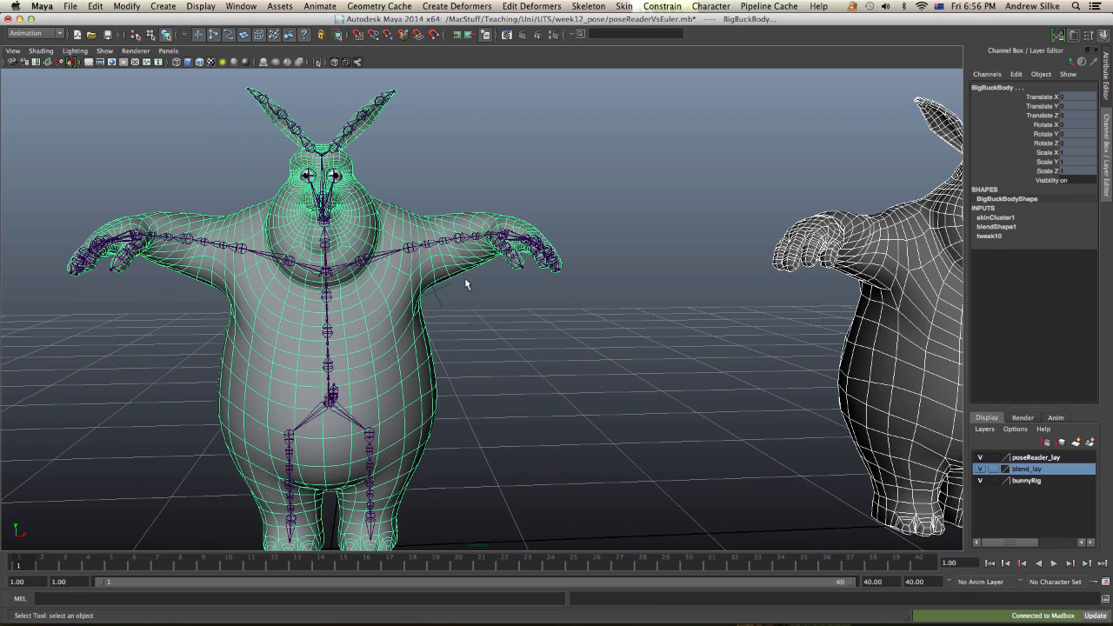
{"action": "left_click", "coordinate": [993, 218]}
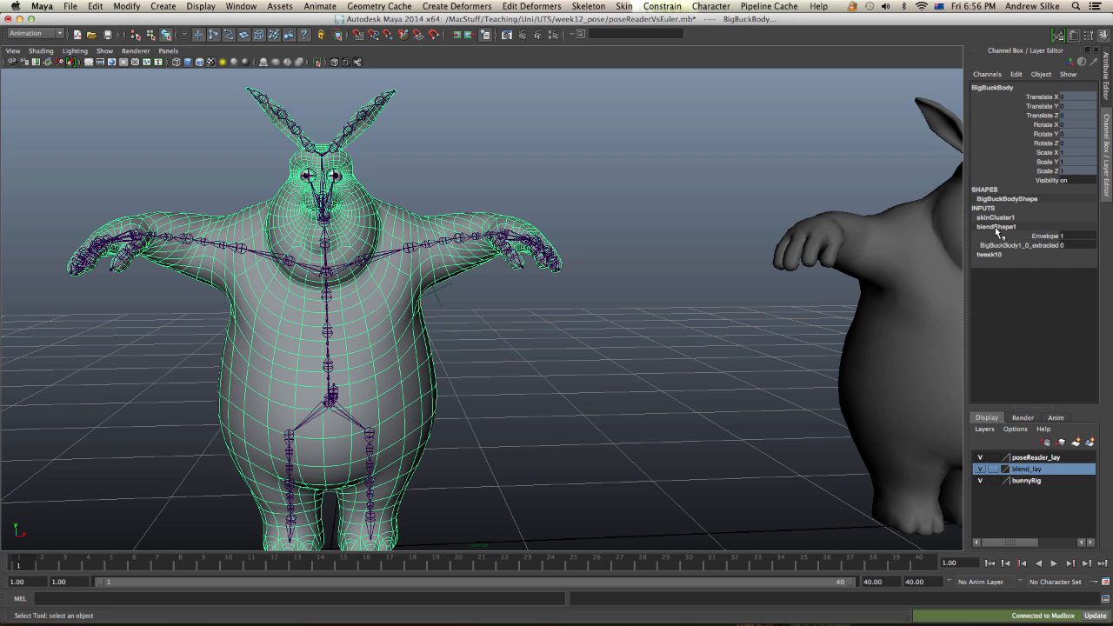
{"action": "left_click", "coordinate": [1021, 244]}
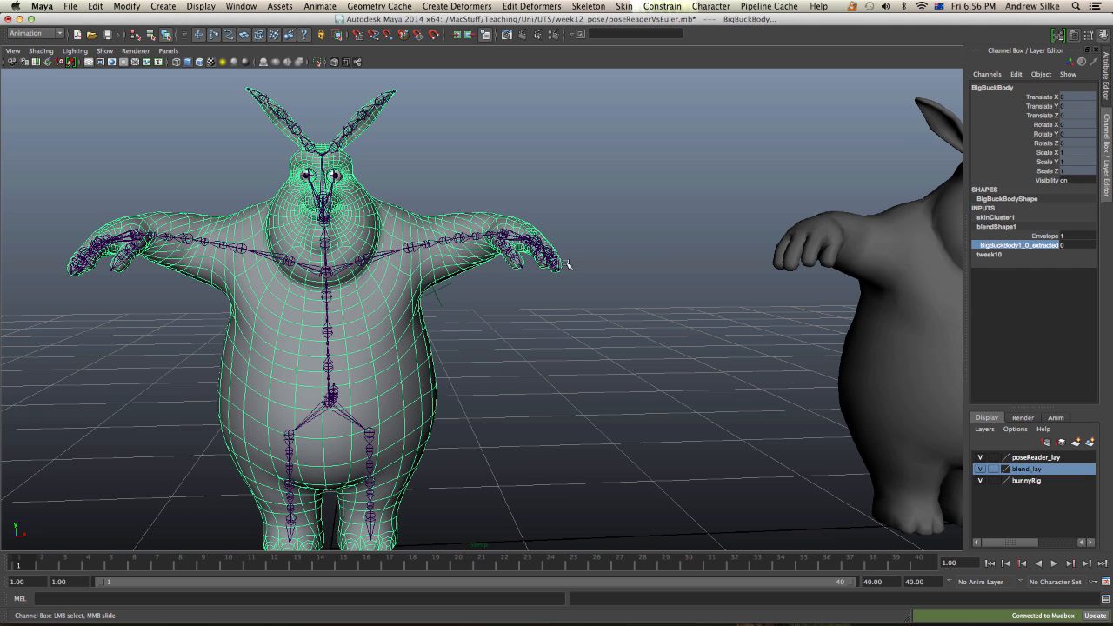
Step: Scrub to frame 10 to view the lowered arm, then hide the body and select pose_loc
{"action": "left_click_drag", "start_coordinate": [18, 564], "coordinate": [161, 564]}
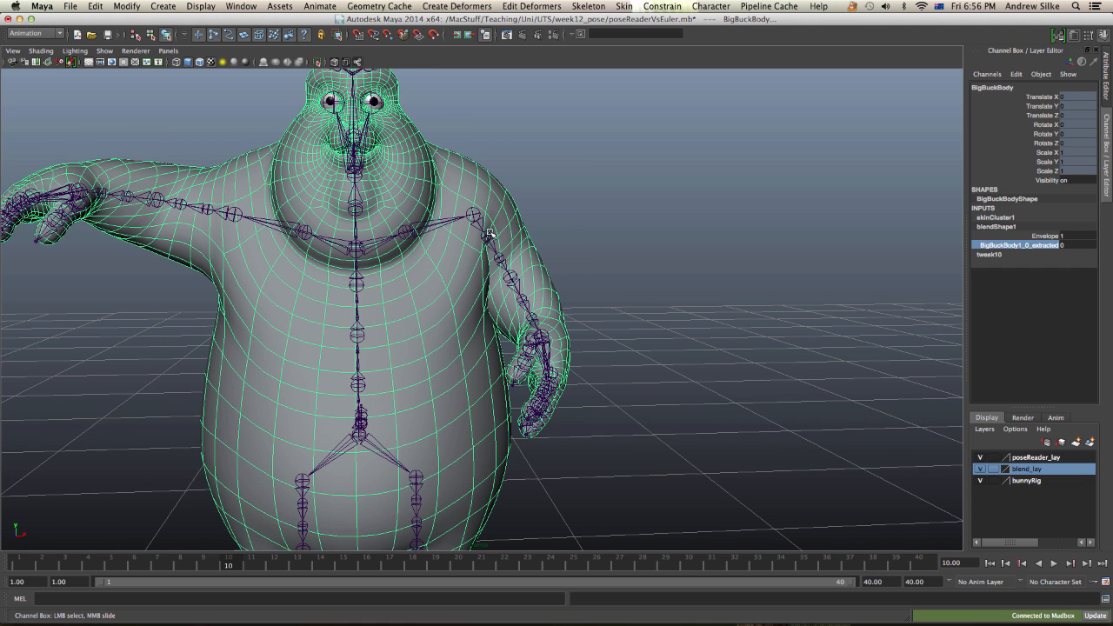
{"action": "left_click", "coordinate": [574, 235]}
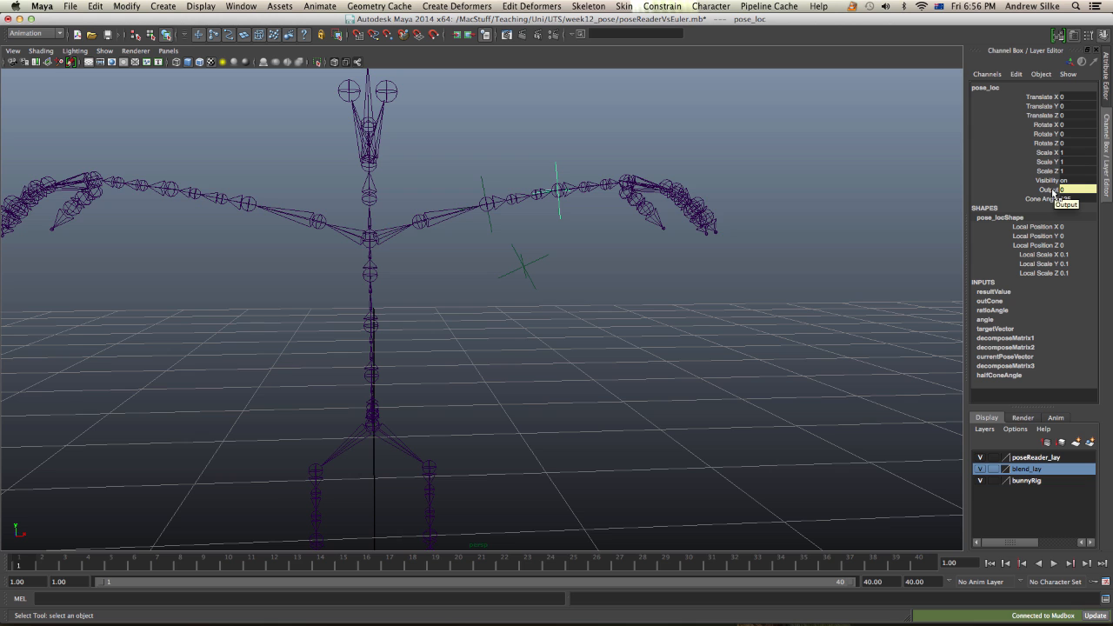
Step: Open the Connection Editor with pose_loc's output as source and select the body's blendShape1
{"action": "left_click", "coordinate": [760, 158]}
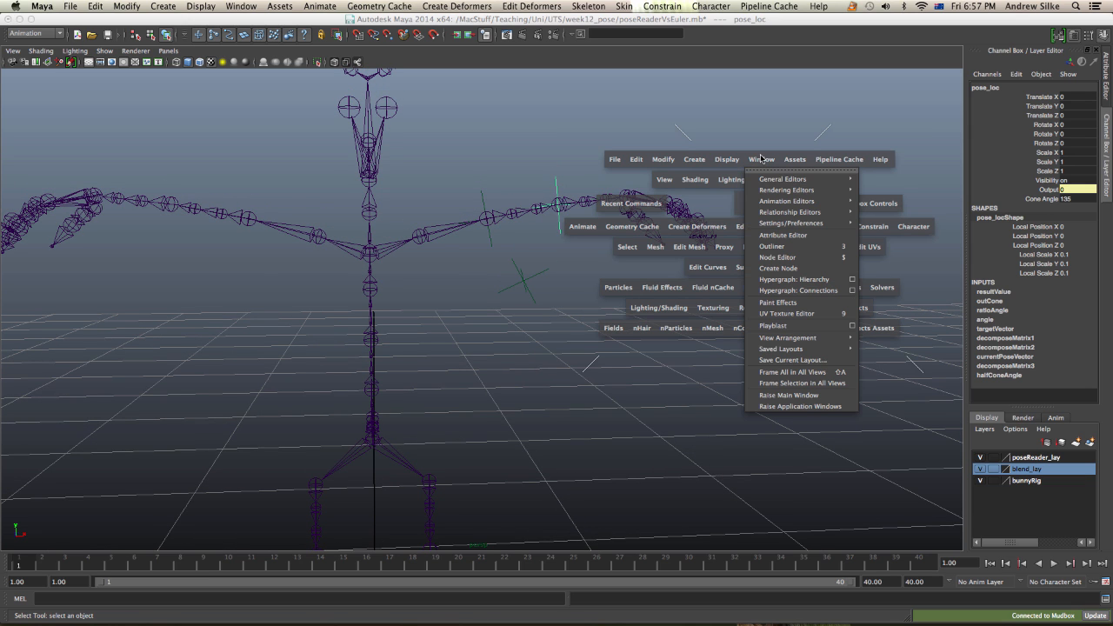
{"action": "mouse_move", "coordinate": [782, 178]}
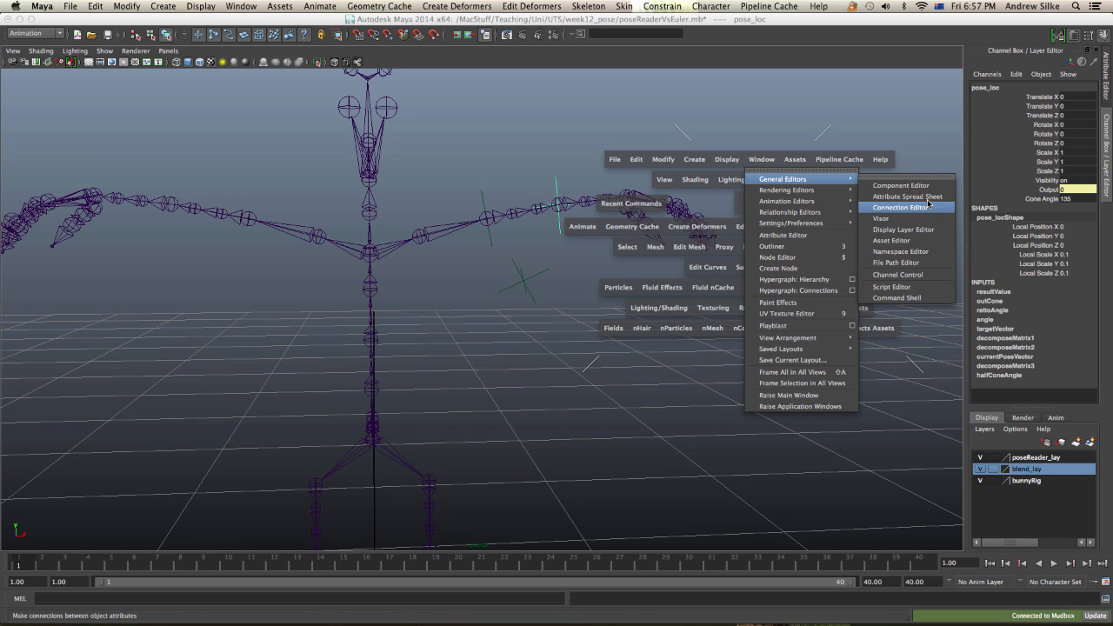
{"action": "left_click", "coordinate": [900, 207]}
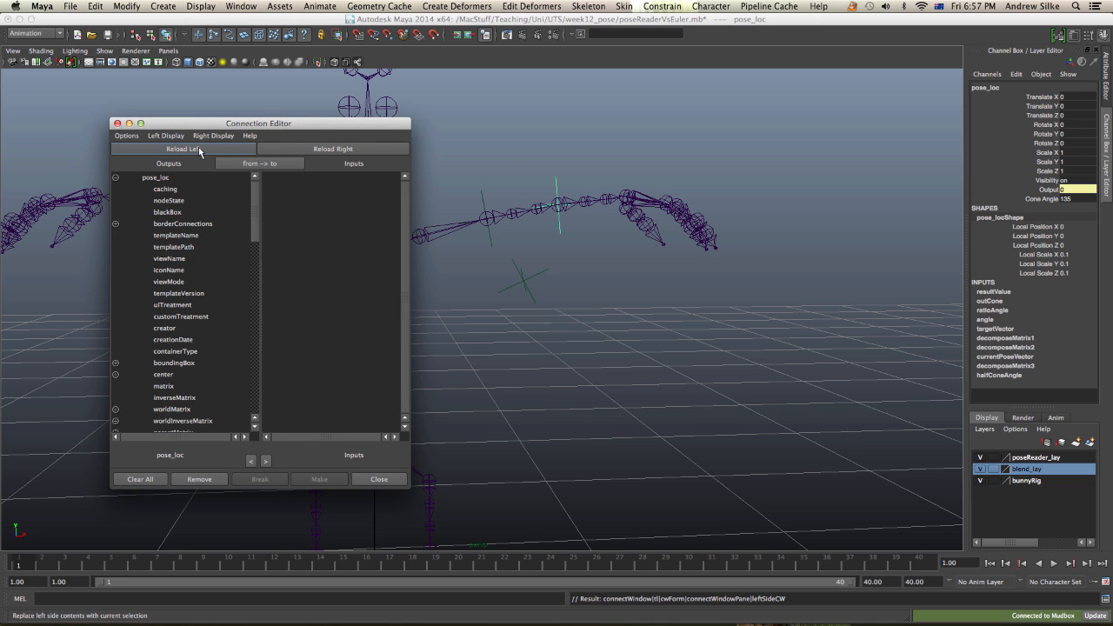
{"action": "scroll", "scroll_direction": "down", "scroll_amount": 3}
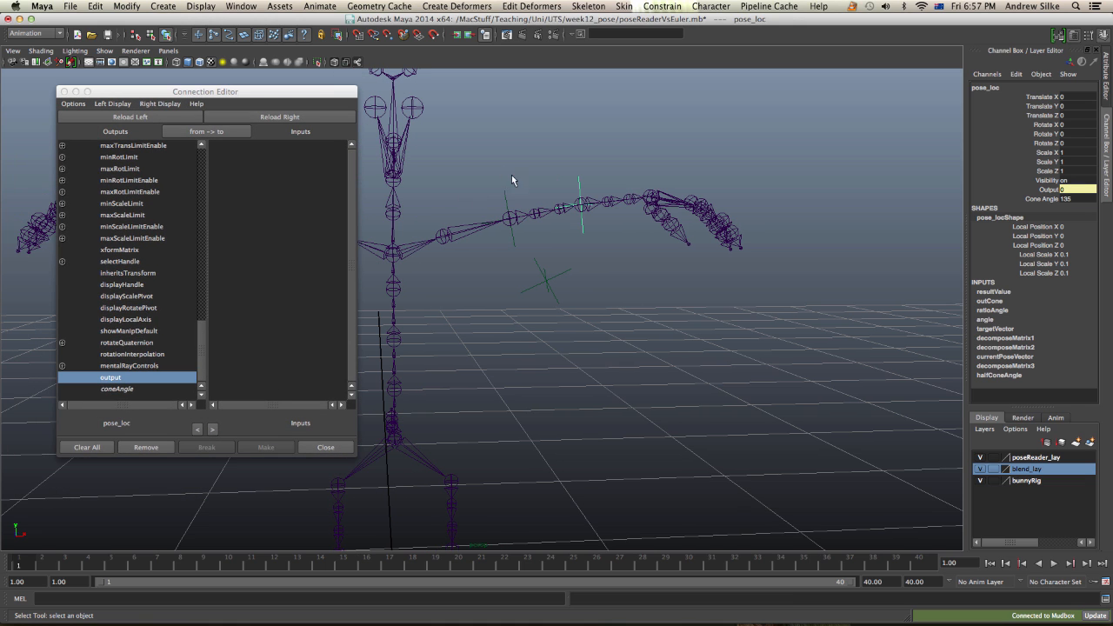
{"action": "mouse_move", "coordinate": [378, 252]}
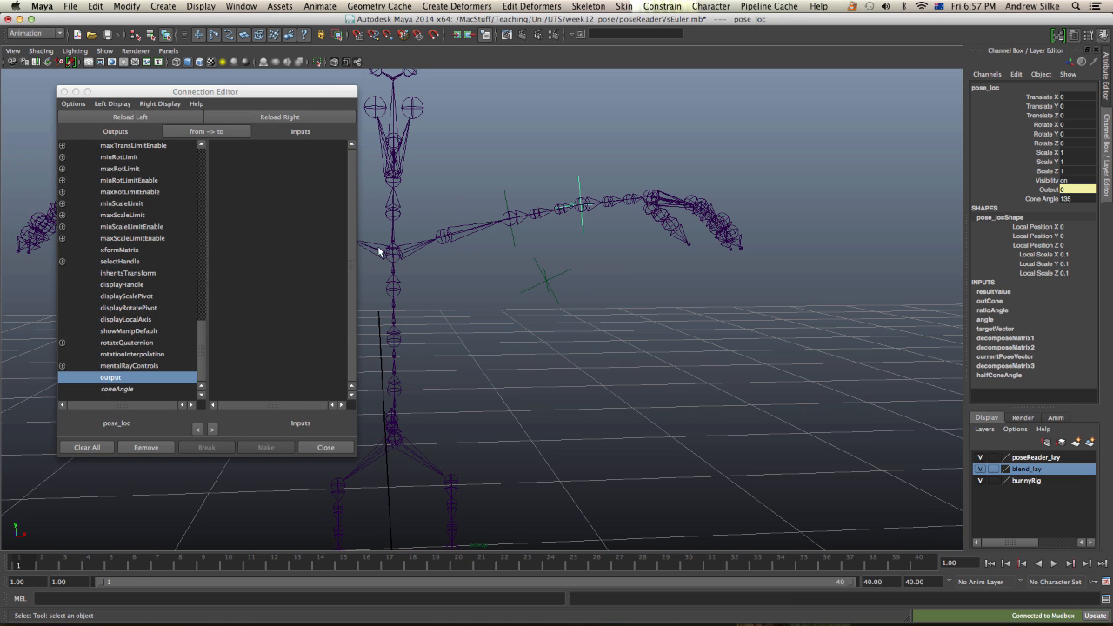
{"action": "left_click", "coordinate": [652, 327]}
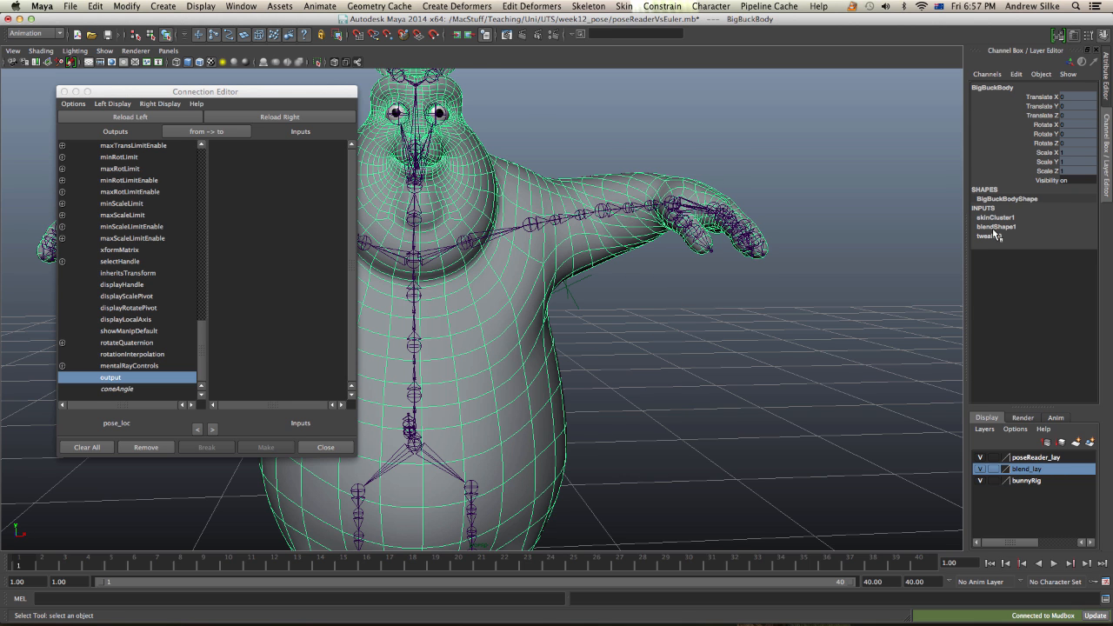
{"action": "left_click", "coordinate": [1015, 74]}
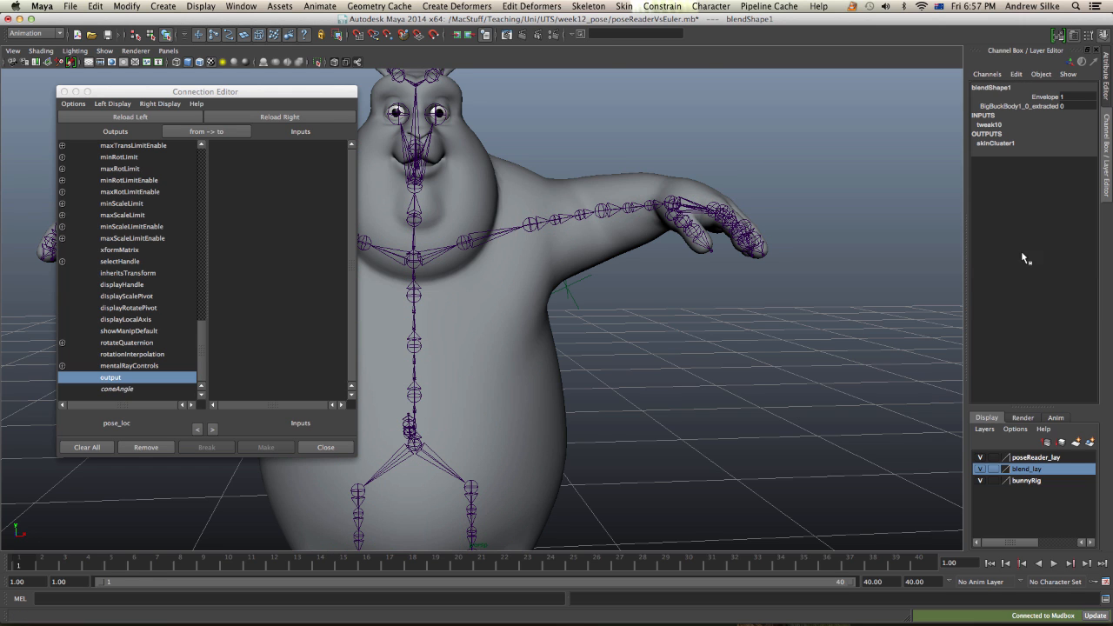
Step: Load blendShape1 on the right and connect output to the BigBuckBody1_0_extracted weight
{"action": "left_click", "coordinate": [279, 116]}
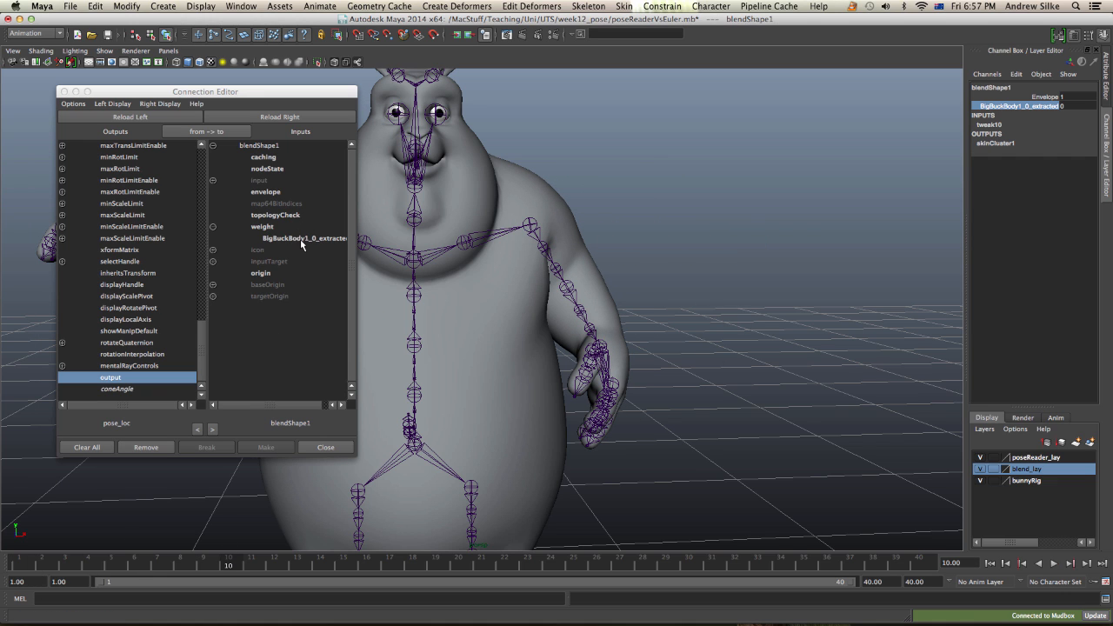
{"action": "left_click", "coordinate": [304, 238]}
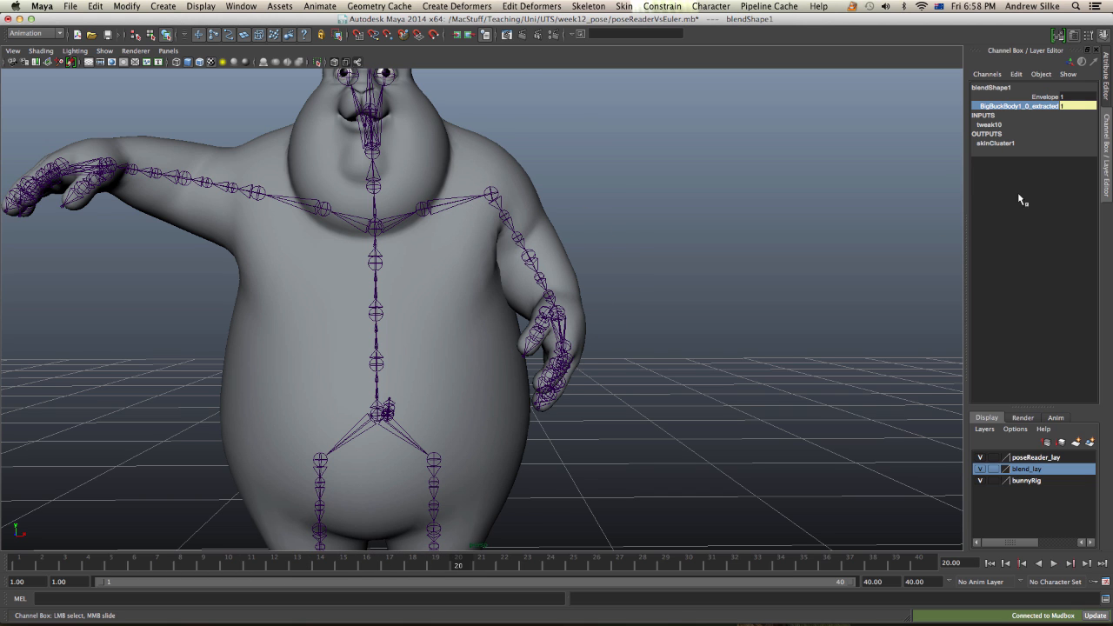
Step: Rotate elbow_skn_jnt_L to about -60 in Rotate Y with the body hidden
{"action": "left_click", "coordinate": [229, 564]}
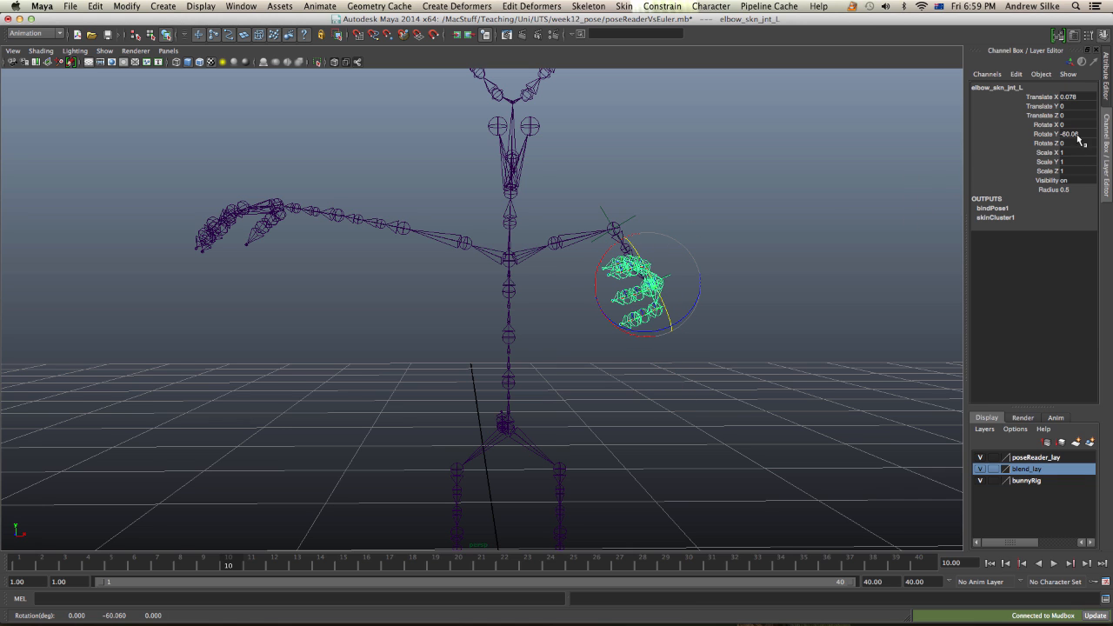
{"action": "left_click", "coordinate": [1047, 134]}
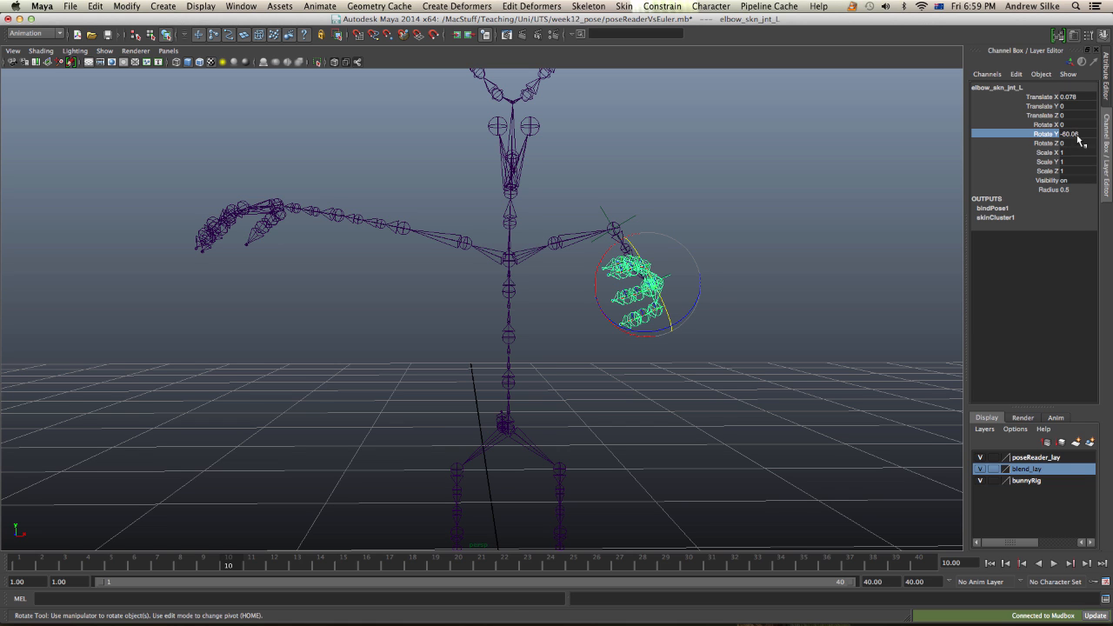